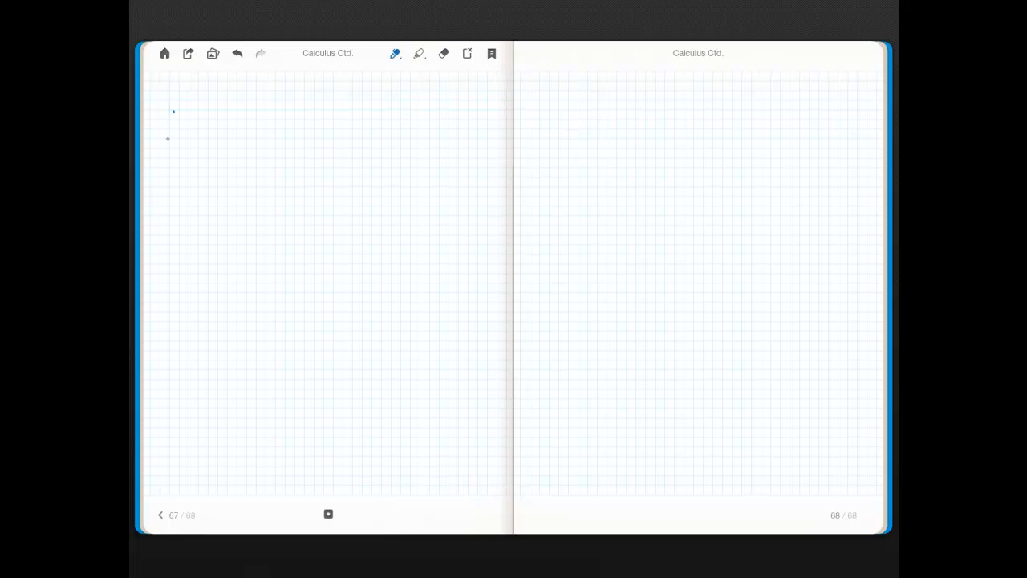
Handwrite ∫ln x dx in blue, underline it, and write u = ln x and dv = dx beneath.
{"action": "left_click_drag", "start_coordinate": [169, 108], "coordinate": [178, 140]}
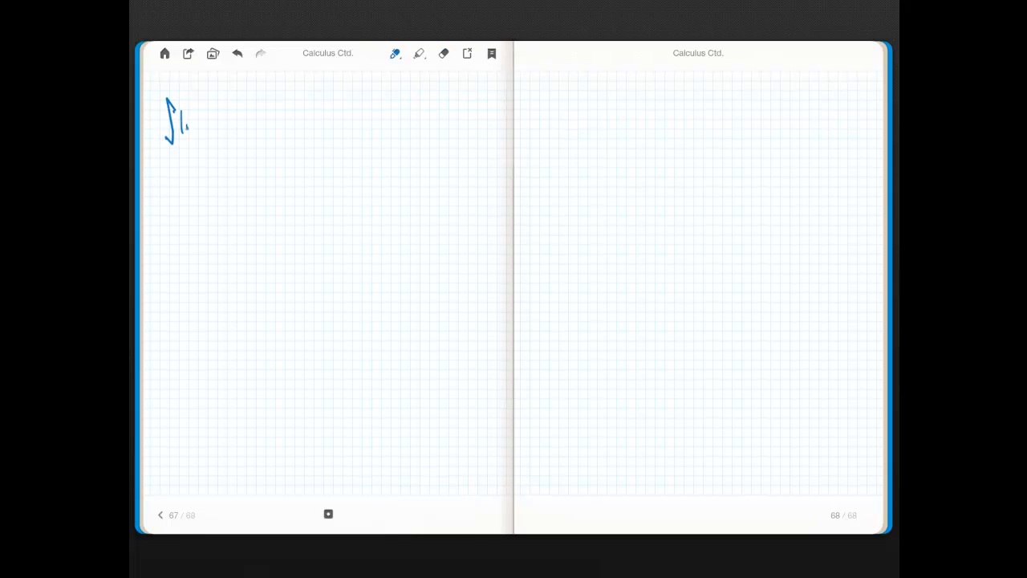
{"action": "left_click_drag", "start_coordinate": [184, 124], "coordinate": [237, 129]}
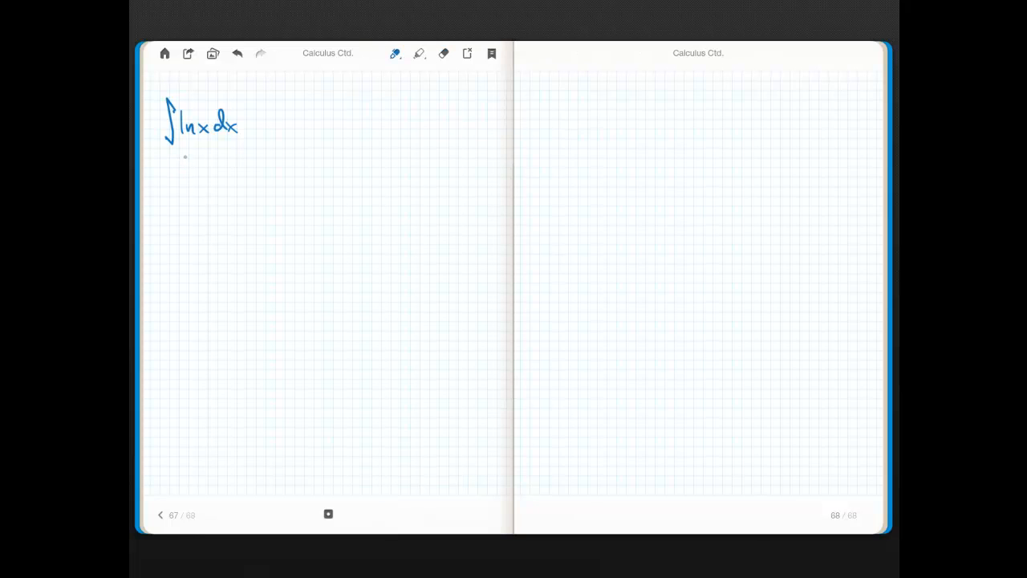
{"action": "left_click_drag", "start_coordinate": [167, 165], "coordinate": [177, 168]}
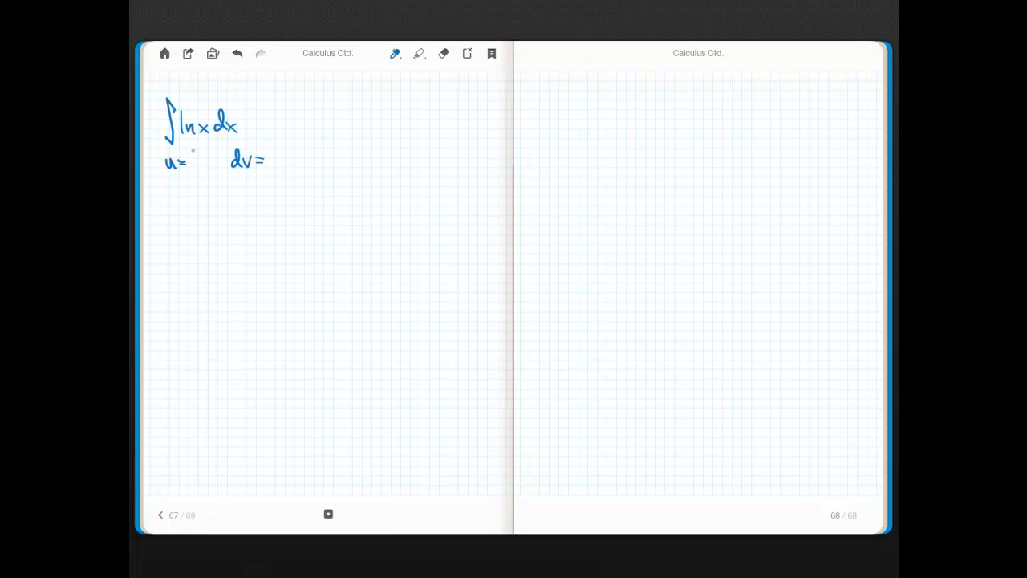
{"action": "left_click_drag", "start_coordinate": [185, 161], "coordinate": [215, 165]}
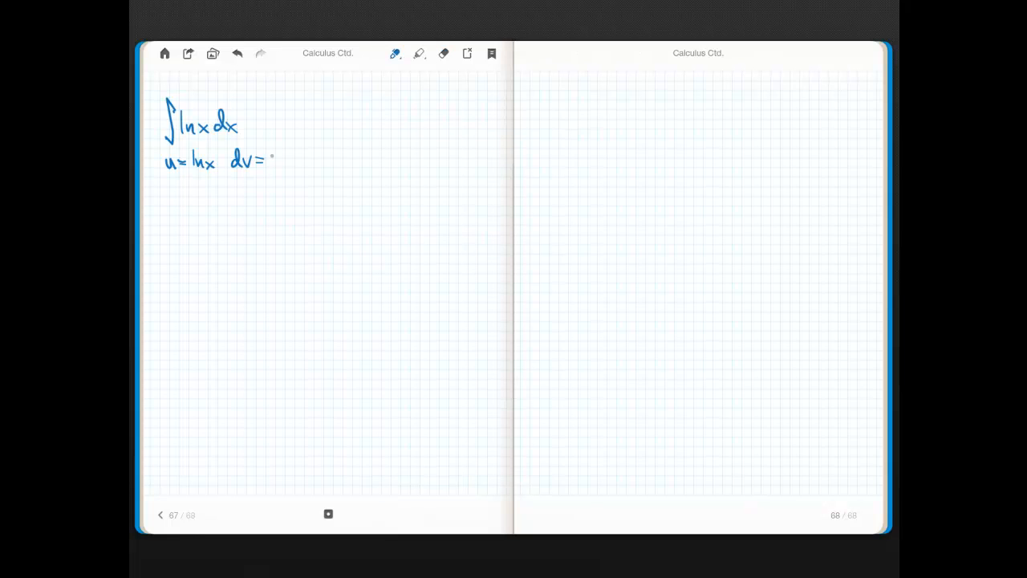
{"action": "left_click_drag", "start_coordinate": [271, 161], "coordinate": [294, 156]}
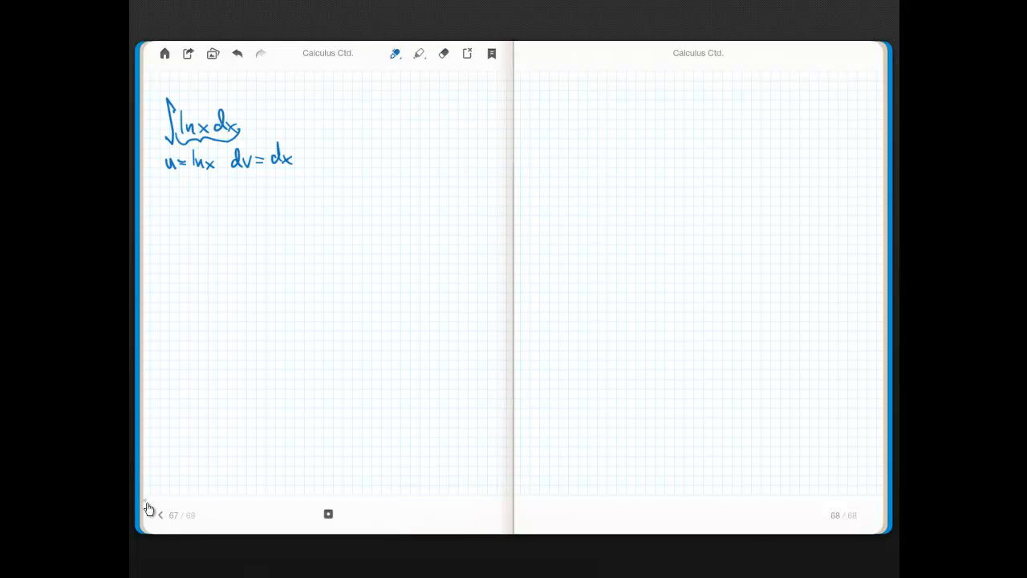
Flip back to review pages 65–66, then return to working page 67.
{"action": "left_click", "coordinate": [159, 515]}
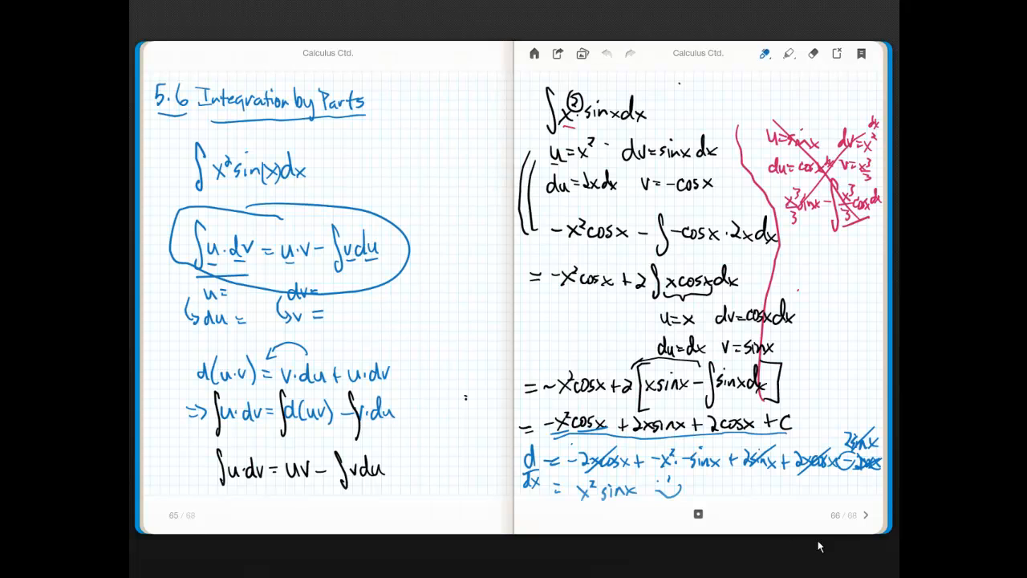
{"action": "left_click", "coordinate": [866, 515]}
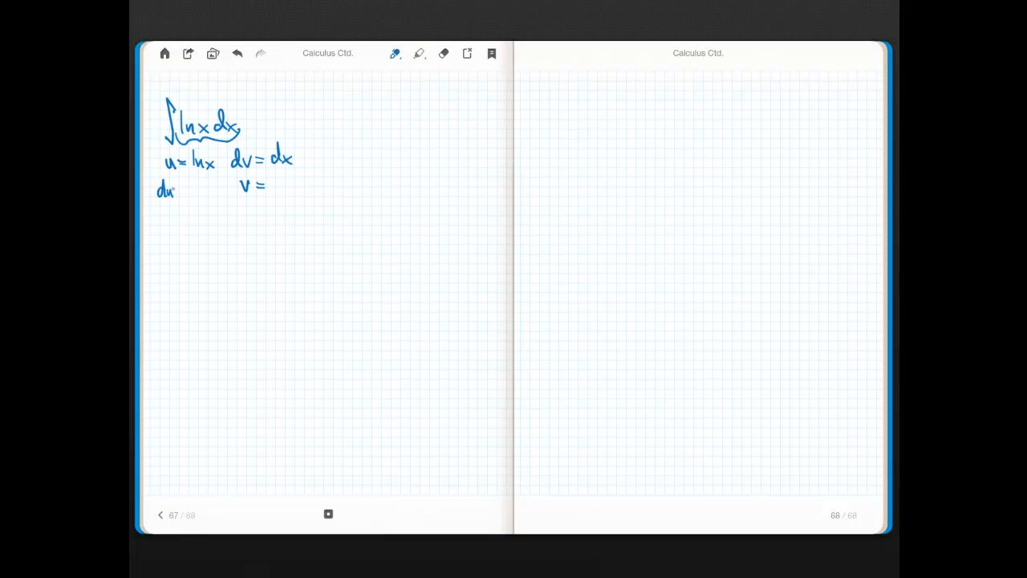
Write du = 1/x dx and v = x, then begin the result x ln x −.
{"action": "left_click_drag", "start_coordinate": [185, 193], "coordinate": [191, 212]}
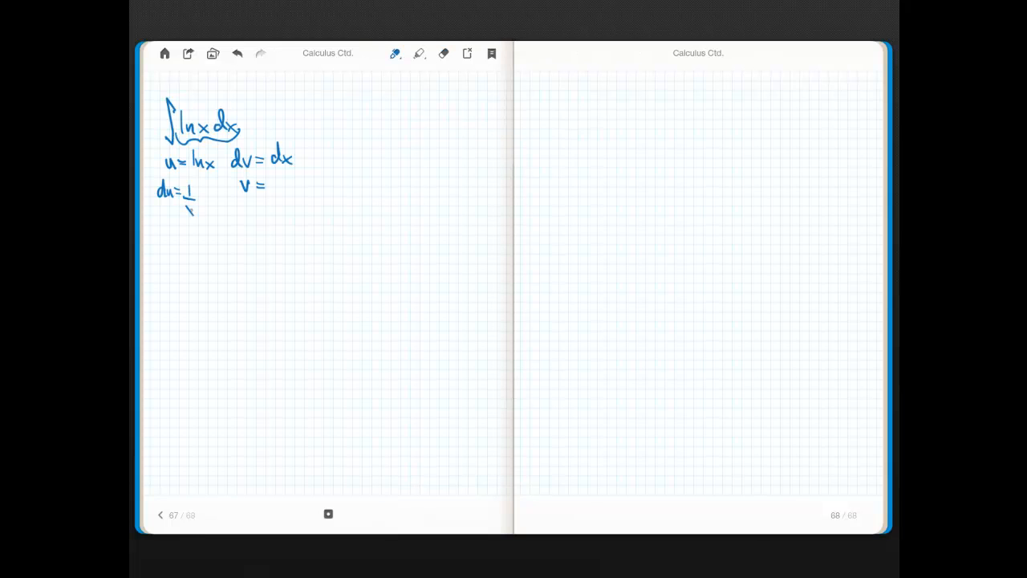
{"action": "left_click_drag", "start_coordinate": [200, 193], "coordinate": [218, 192]}
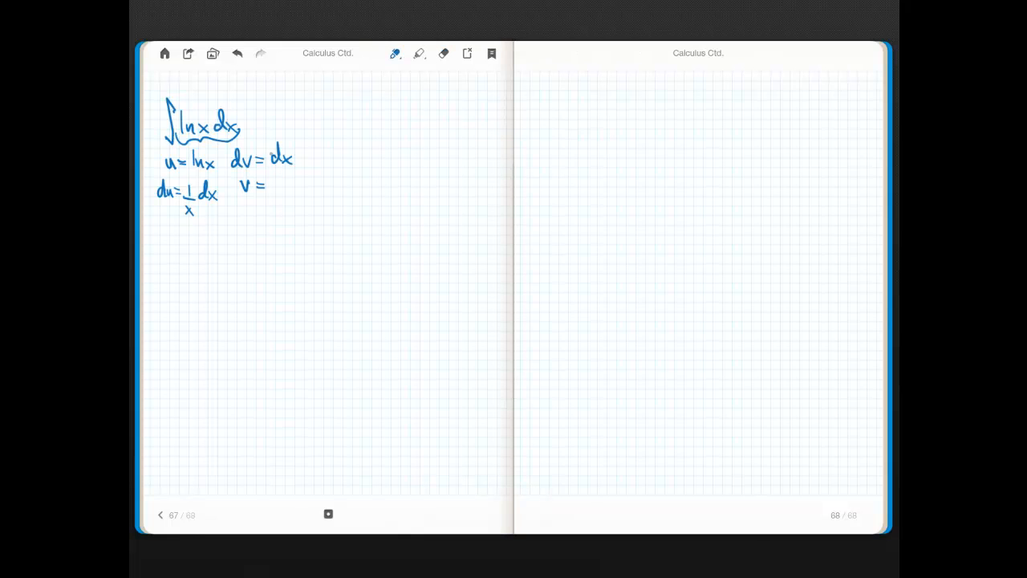
{"action": "left_click_drag", "start_coordinate": [273, 185], "coordinate": [282, 191]}
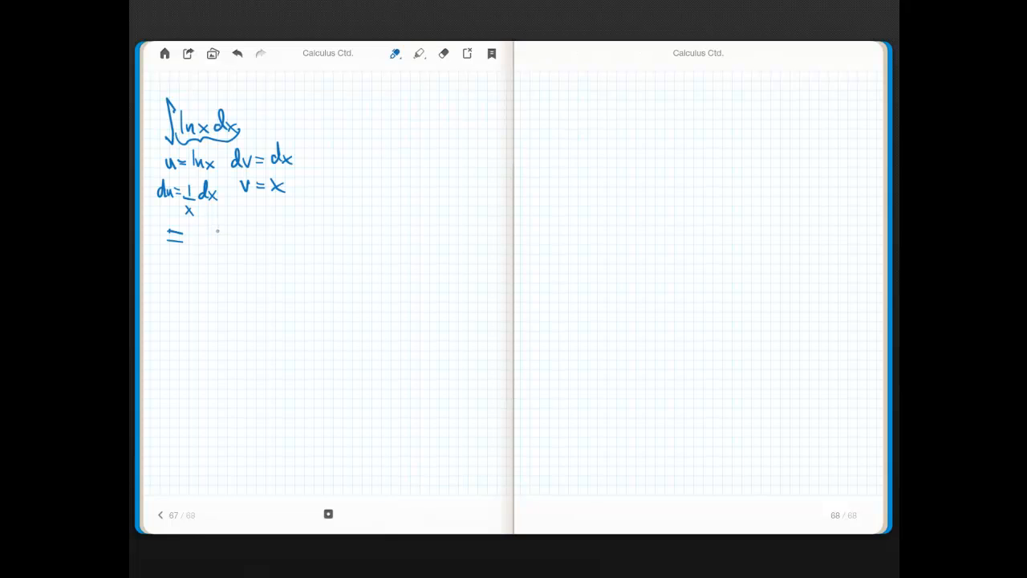
{"action": "left_click_drag", "start_coordinate": [197, 229], "coordinate": [207, 240]}
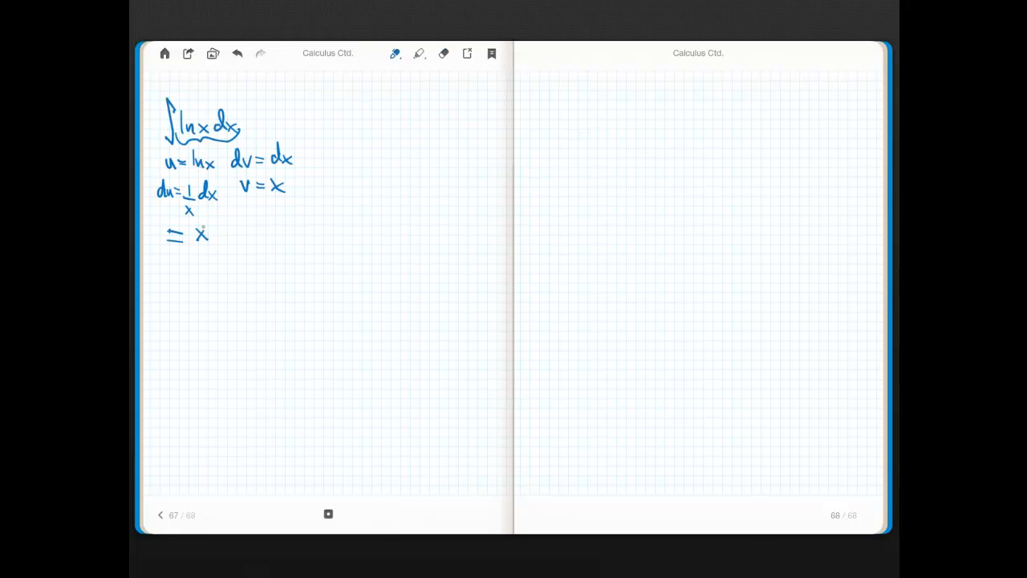
{"action": "left_click_drag", "start_coordinate": [196, 235], "coordinate": [253, 235]}
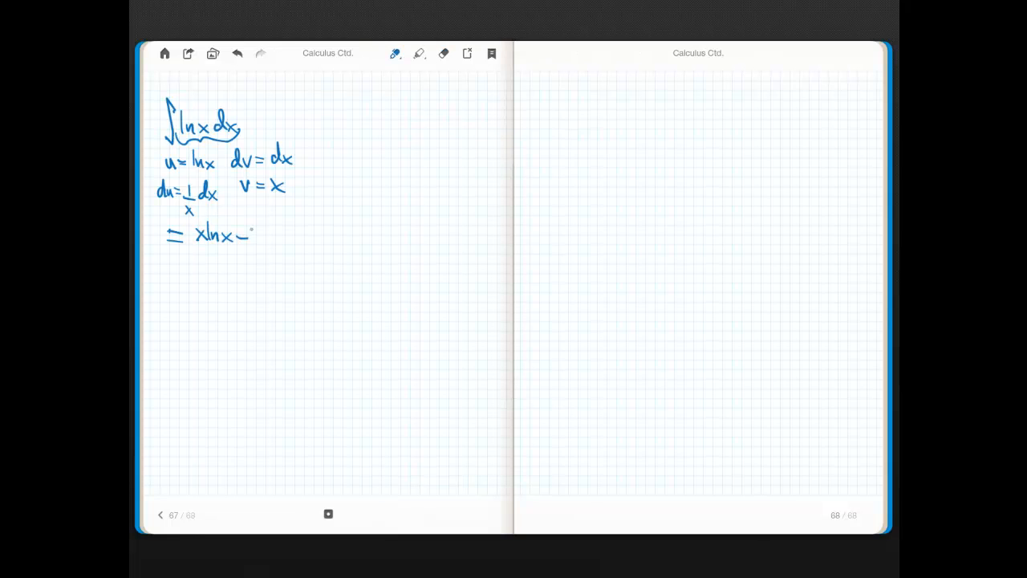
Write ∫x·1/x dx and simplify it to x ln x − ∫dx.
{"action": "left_click_drag", "start_coordinate": [258, 217], "coordinate": [259, 257]}
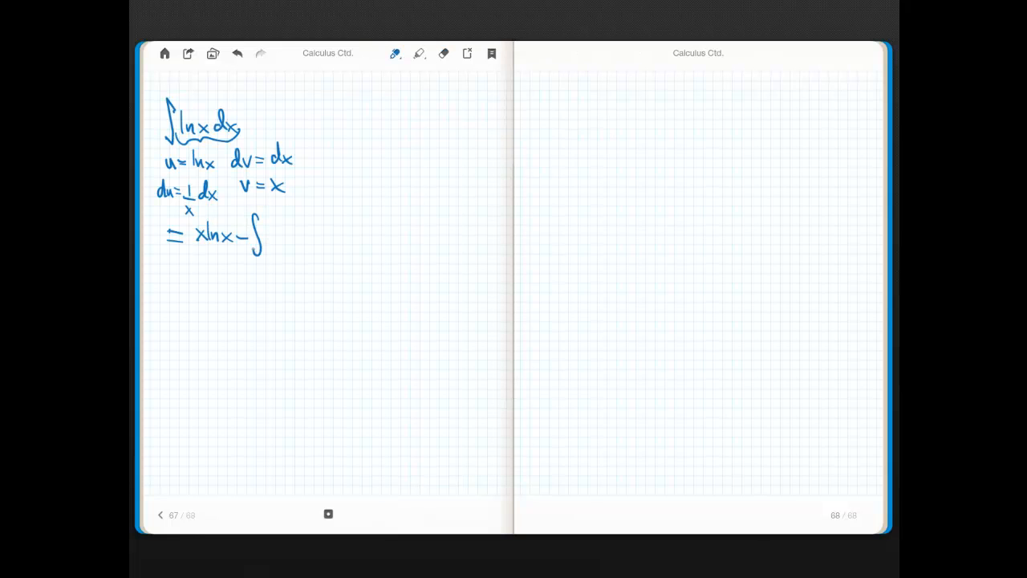
{"action": "left_click_drag", "start_coordinate": [269, 233], "coordinate": [293, 236]}
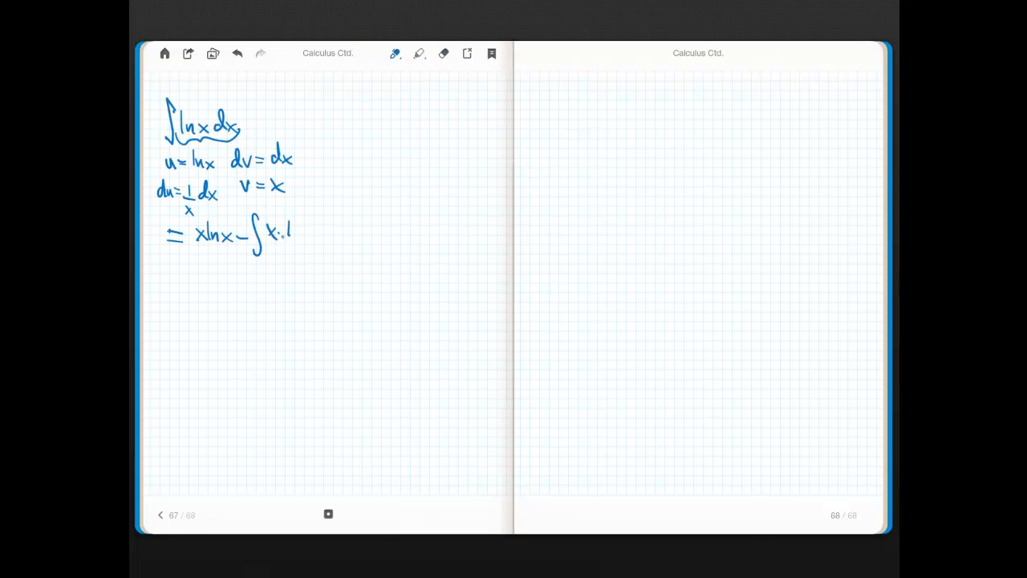
{"action": "left_click_drag", "start_coordinate": [277, 233], "coordinate": [325, 241]}
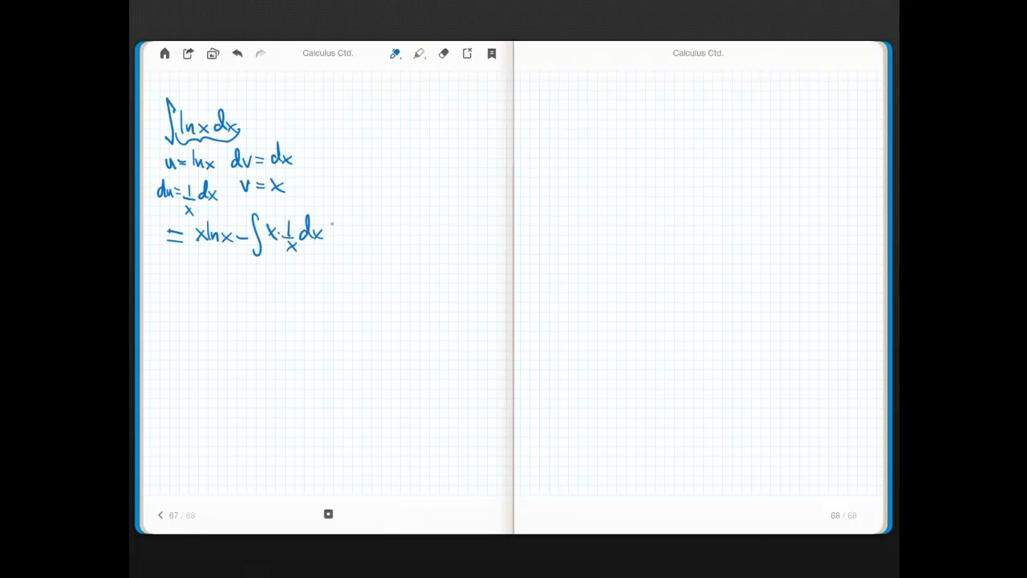
{"action": "left_click_drag", "start_coordinate": [329, 233], "coordinate": [359, 232]}
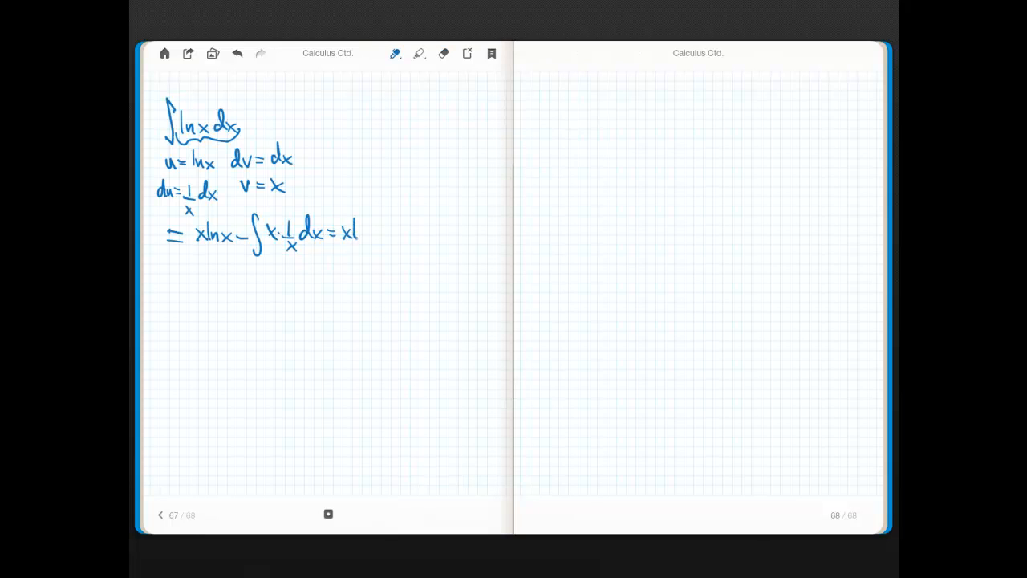
{"action": "left_click_drag", "start_coordinate": [345, 233], "coordinate": [405, 232]}
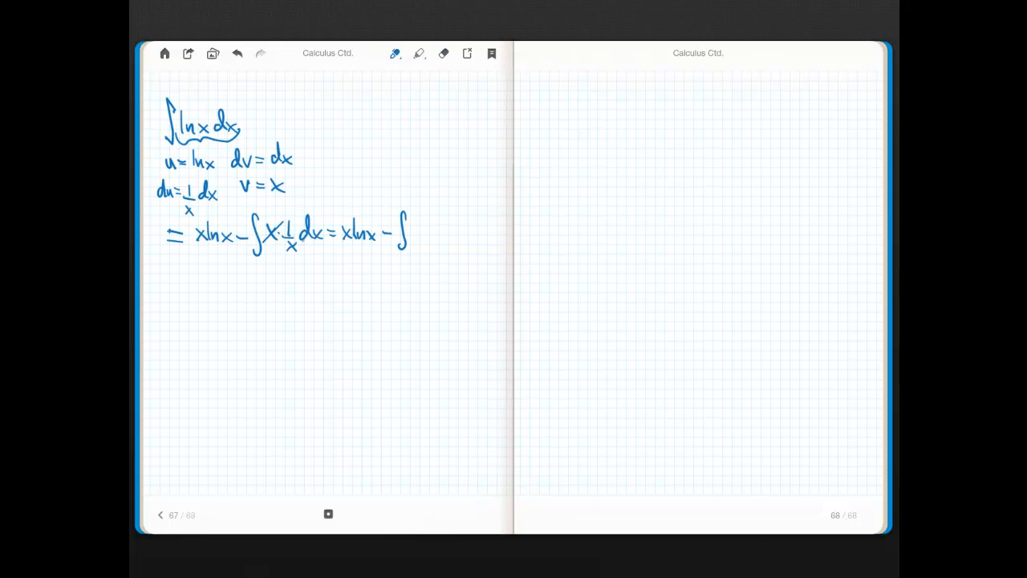
{"action": "left_click_drag", "start_coordinate": [402, 225], "coordinate": [430, 245]}
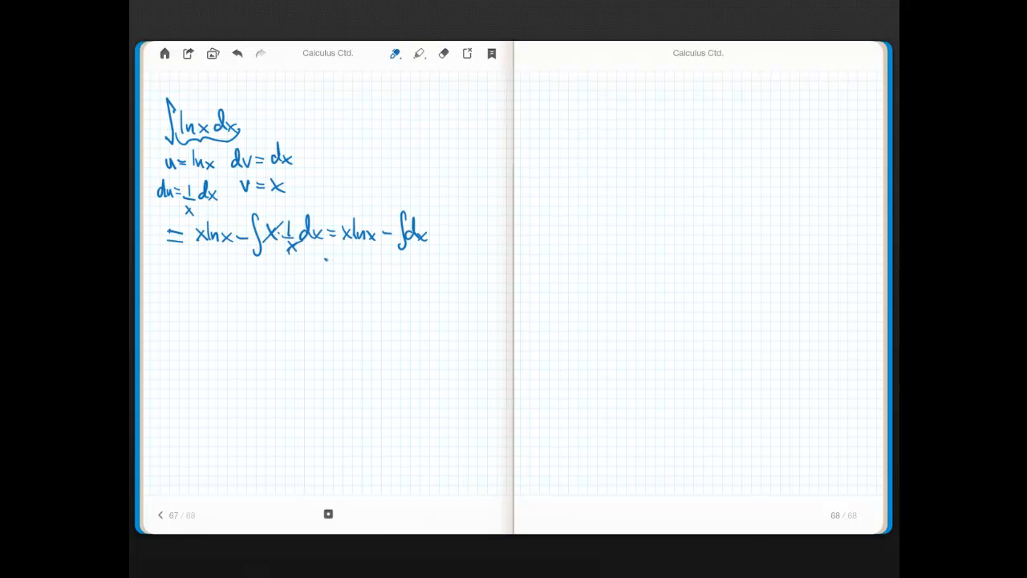
Finish with the final line x ln x − x + C.
{"action": "left_click_drag", "start_coordinate": [329, 266], "coordinate": [370, 267]}
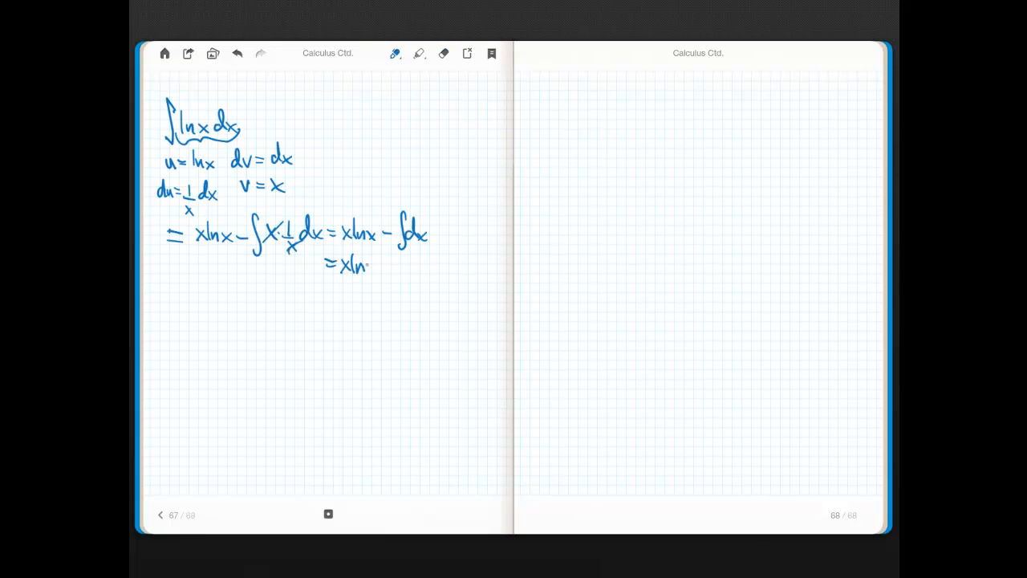
{"action": "left_click_drag", "start_coordinate": [362, 265], "coordinate": [376, 274]}
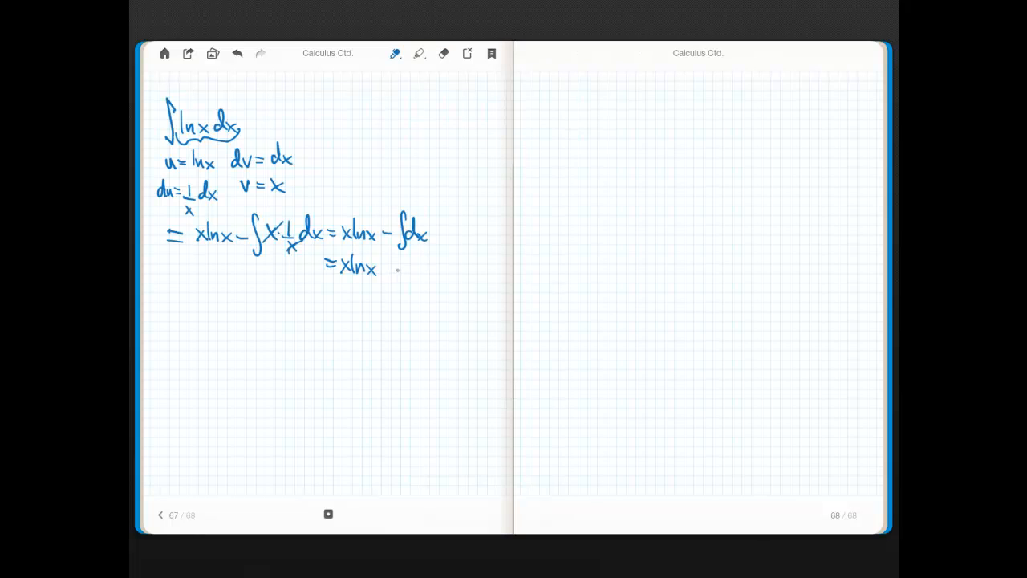
{"action": "left_click_drag", "start_coordinate": [384, 269], "coordinate": [393, 270]}
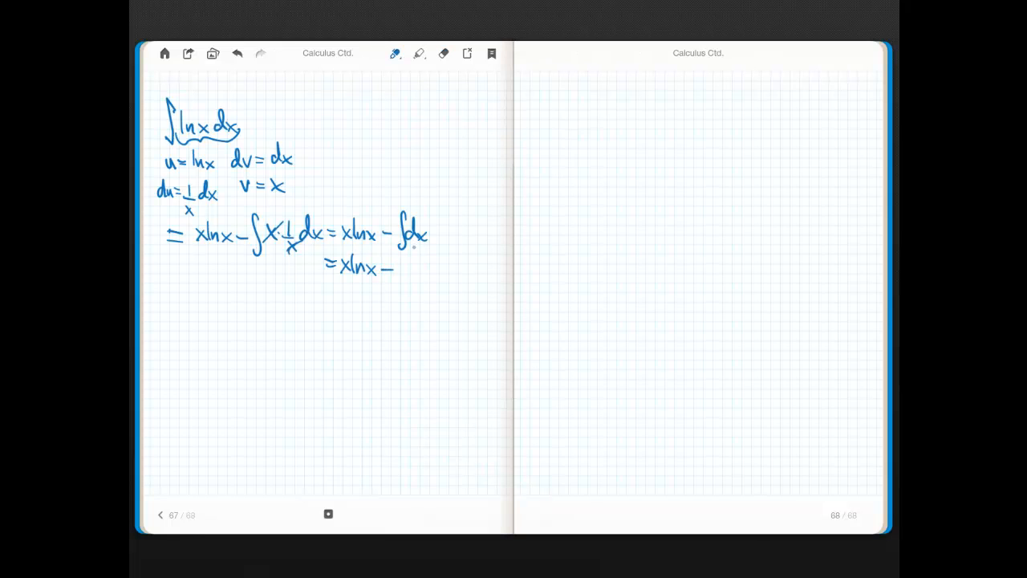
{"action": "left_click_drag", "start_coordinate": [405, 268], "coordinate": [430, 267]}
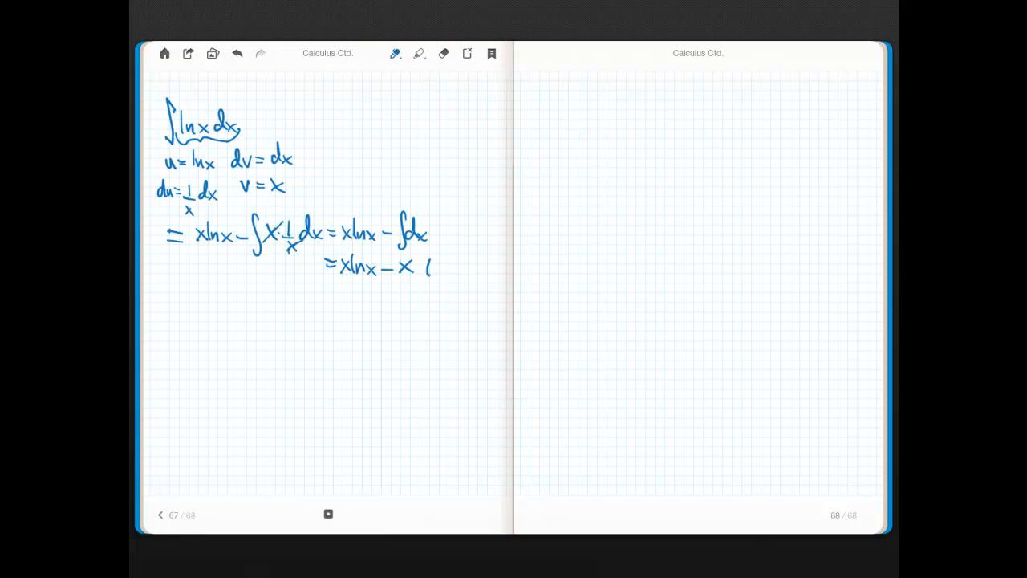
{"action": "left_click_drag", "start_coordinate": [423, 268], "coordinate": [451, 267]}
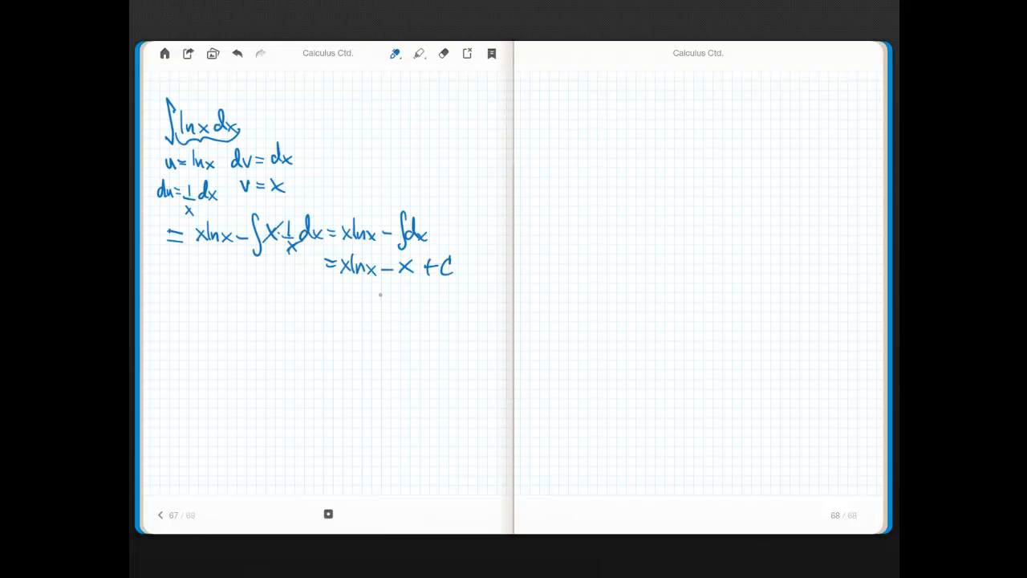
In black, underline ln x dx, write ∫tan⁻¹x dx, and list u, dv, du, v.
{"action": "left_click", "coordinate": [394, 53]}
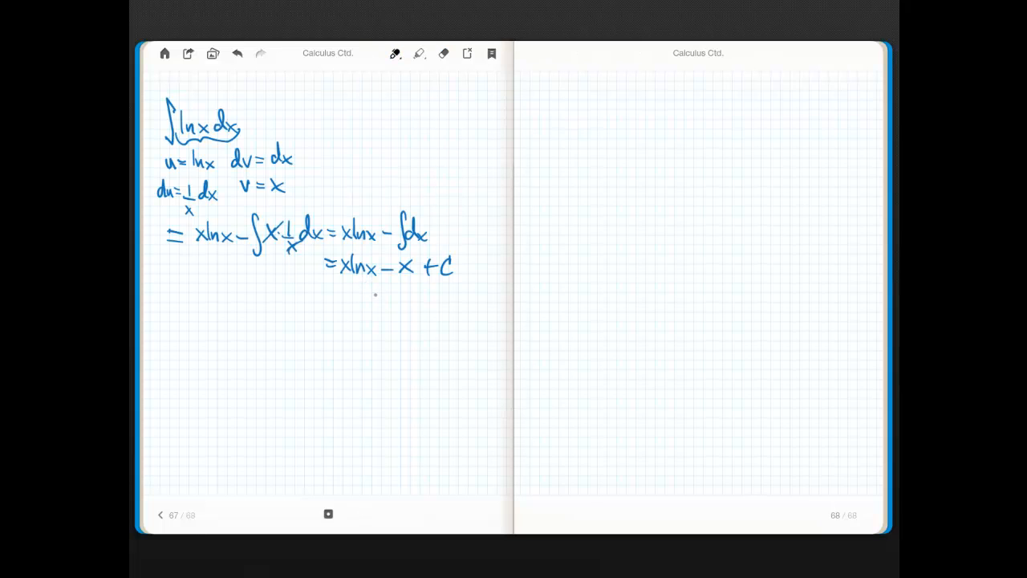
{"action": "left_click_drag", "start_coordinate": [180, 146], "coordinate": [215, 148]}
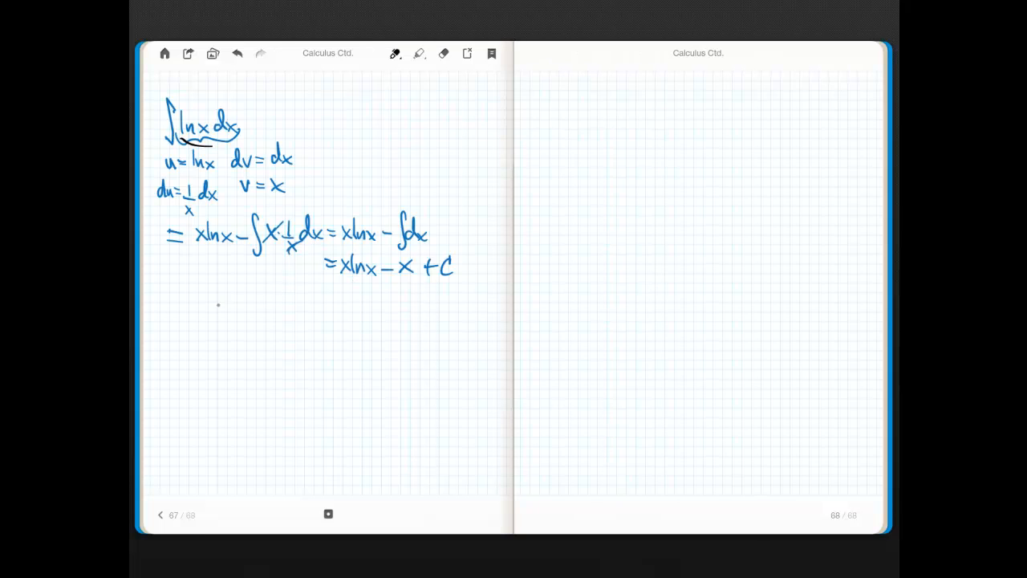
{"action": "left_click_drag", "start_coordinate": [184, 297], "coordinate": [181, 345]}
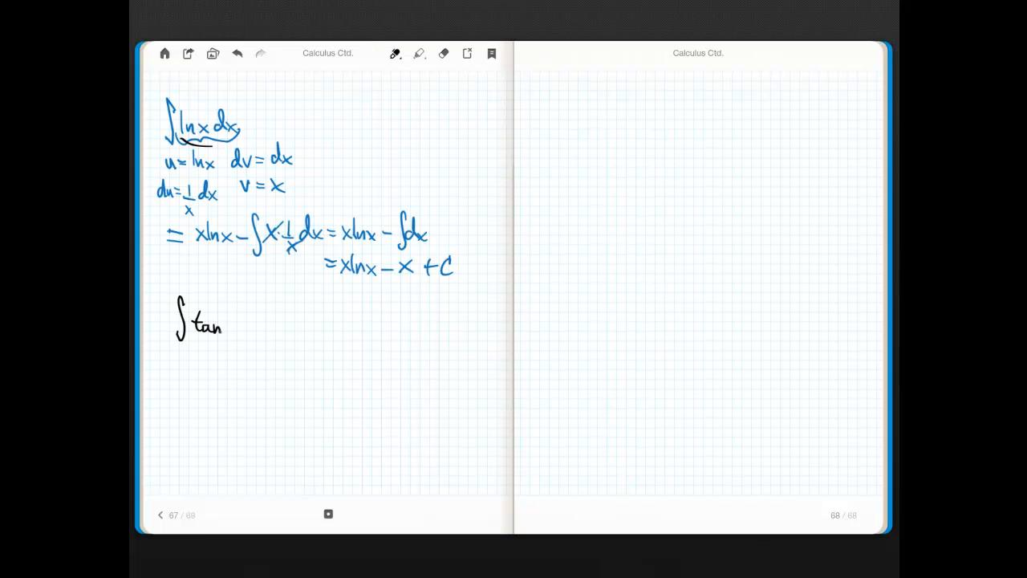
{"action": "left_click_drag", "start_coordinate": [225, 321], "coordinate": [256, 325]}
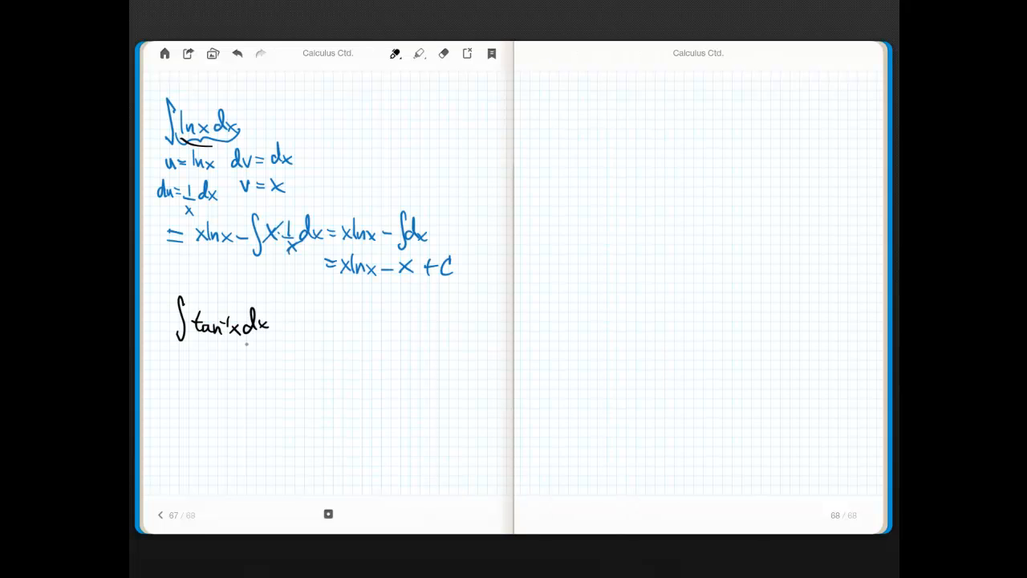
{"action": "left_click_drag", "start_coordinate": [175, 353], "coordinate": [183, 365]}
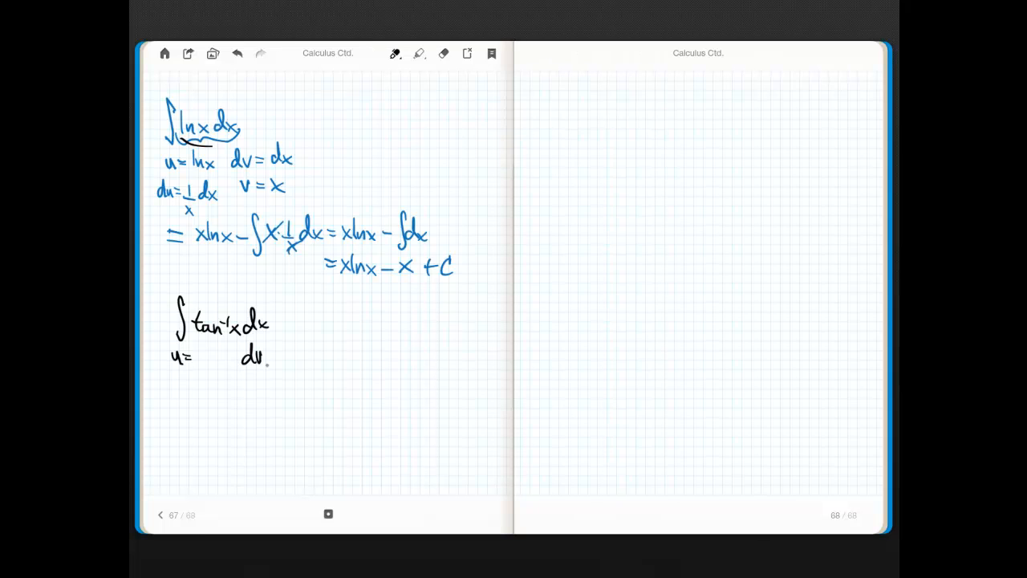
{"action": "left_click_drag", "start_coordinate": [261, 357], "coordinate": [273, 358]}
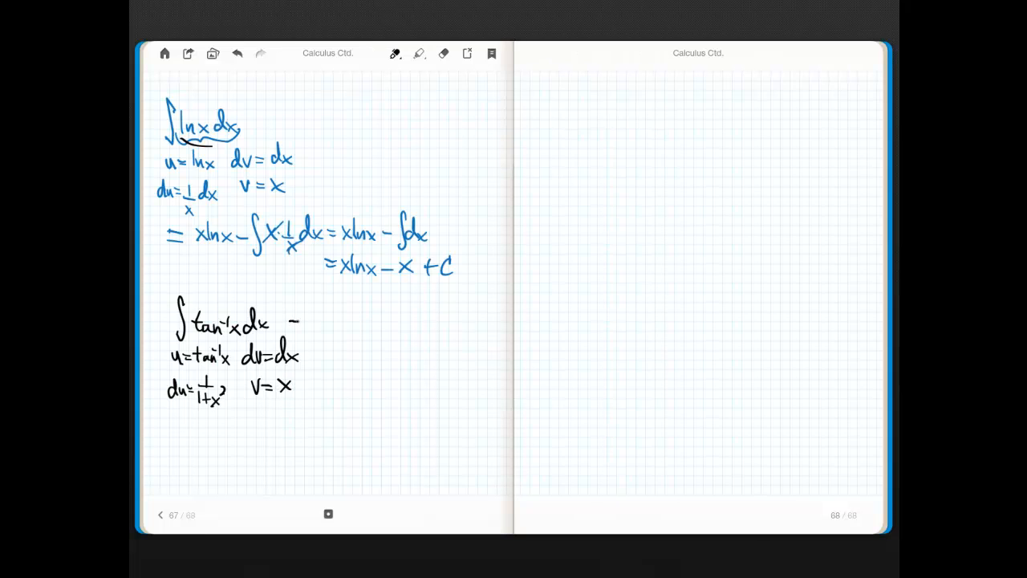
Write the result = x tan⁻¹x − ∫x/(1+x²) dx.
{"action": "left_click_drag", "start_coordinate": [297, 321], "coordinate": [325, 333]}
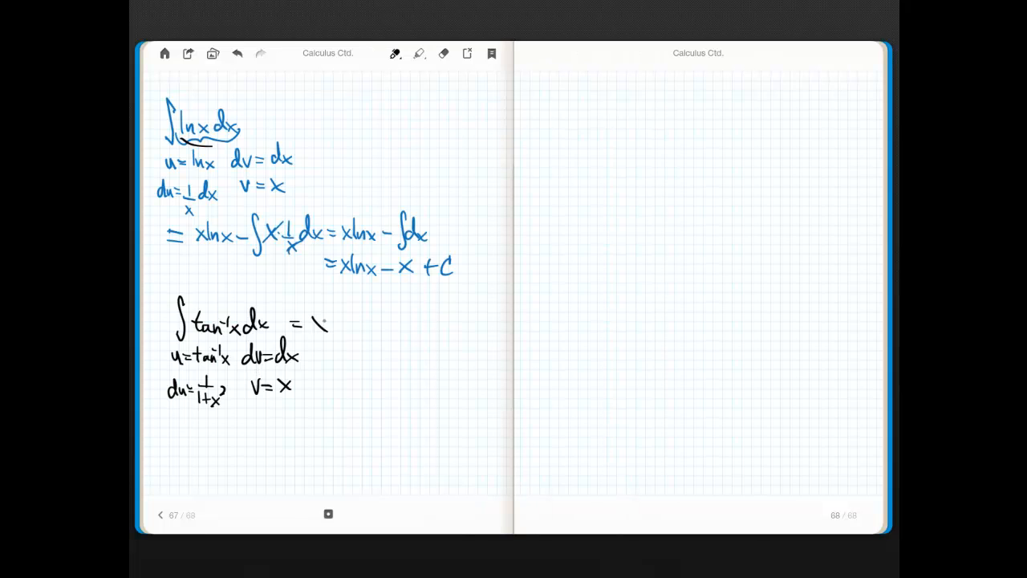
{"action": "left_click_drag", "start_coordinate": [309, 325], "coordinate": [361, 325]}
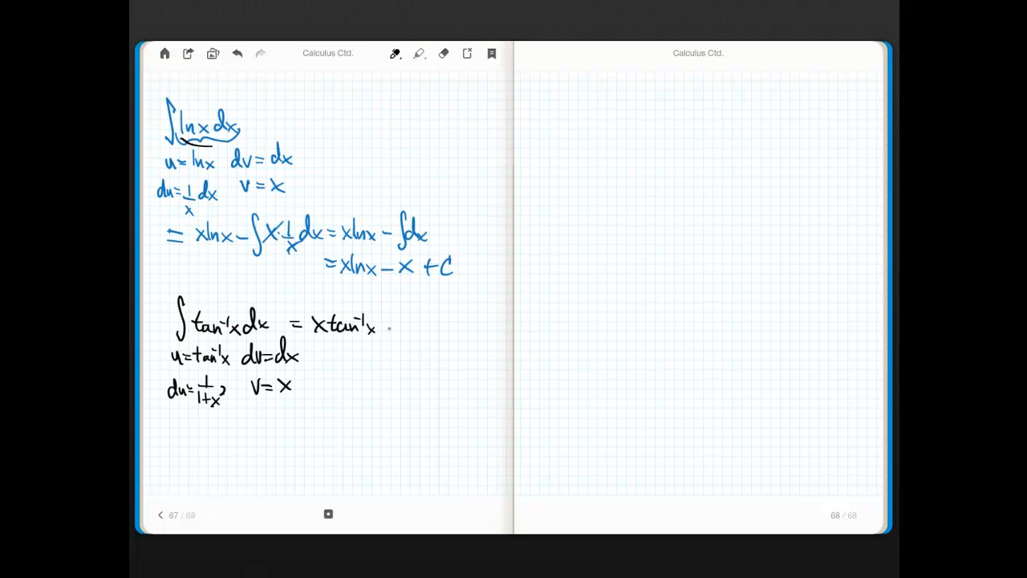
{"action": "left_click_drag", "start_coordinate": [389, 321], "coordinate": [426, 337]}
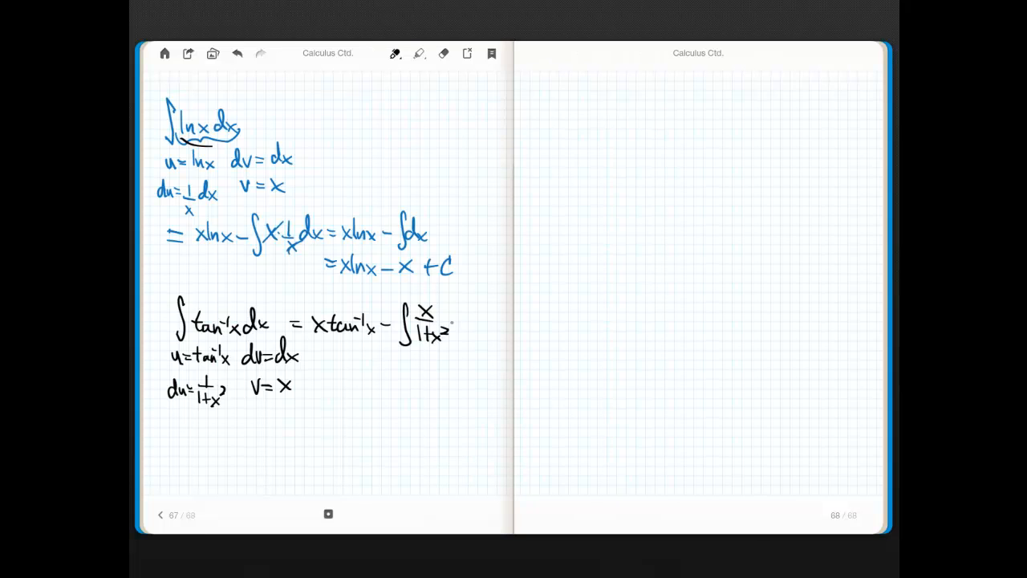
{"action": "left_click_drag", "start_coordinate": [454, 321], "coordinate": [478, 321]}
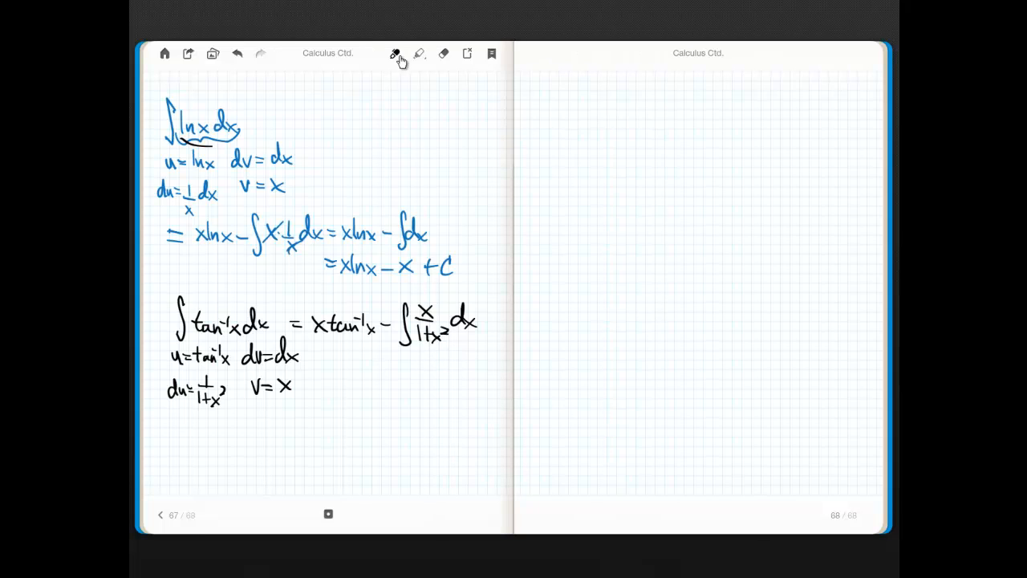
{"action": "left_click", "coordinate": [394, 53]}
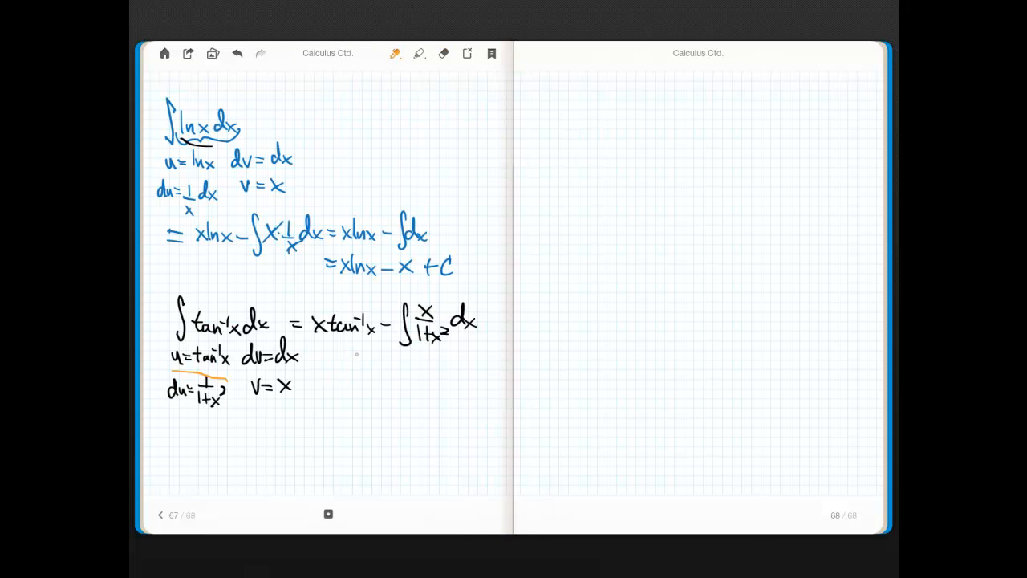
{"action": "mouse_move", "coordinate": [393, 367]}
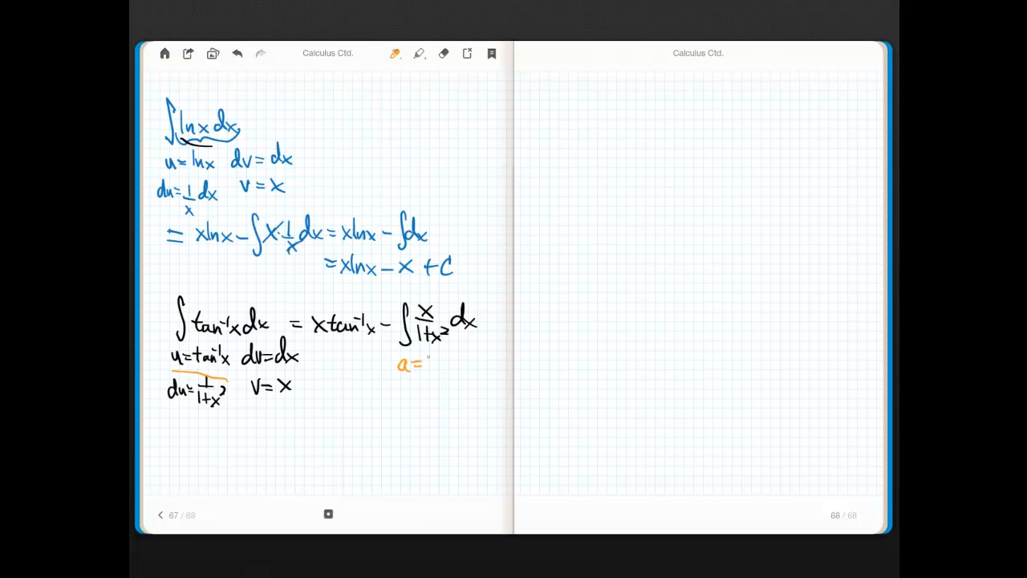
In orange, write a = 1+x², da = 2x dx, da/2 = x dx, circling x and dx.
{"action": "left_click_drag", "start_coordinate": [418, 365], "coordinate": [466, 361]}
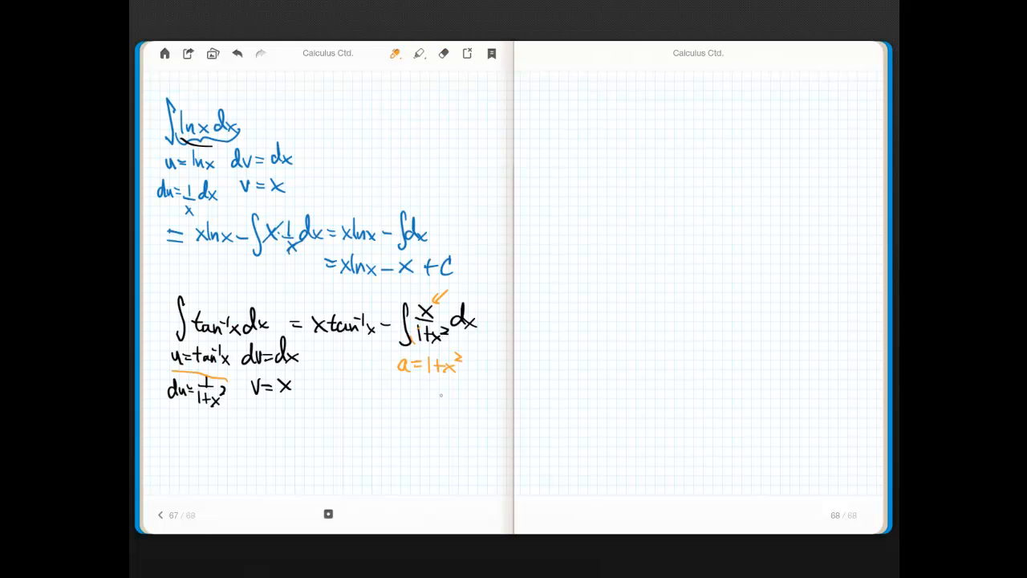
{"action": "left_click_drag", "start_coordinate": [402, 390], "coordinate": [409, 397]}
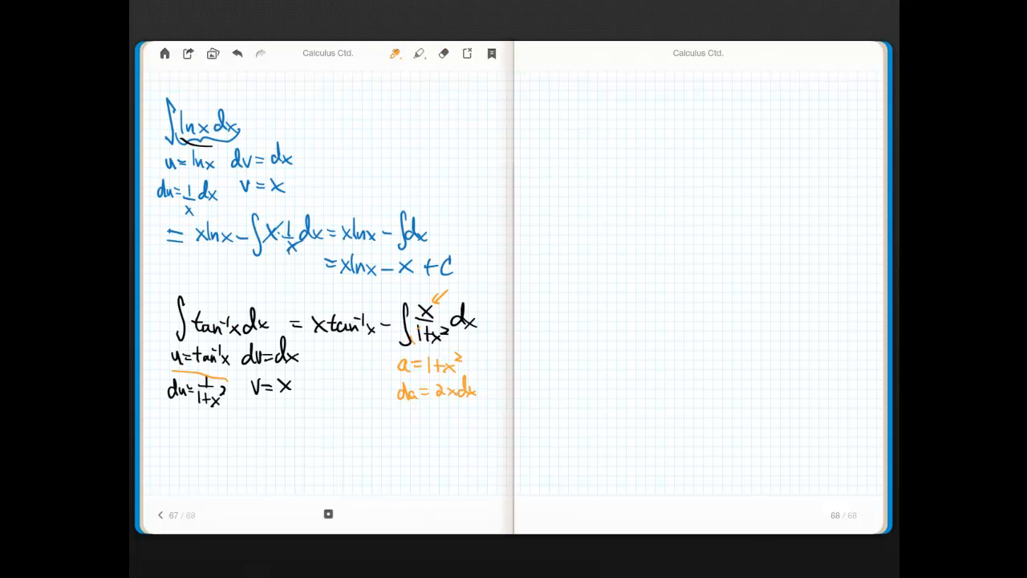
{"action": "left_click_drag", "start_coordinate": [421, 301], "coordinate": [489, 329]}
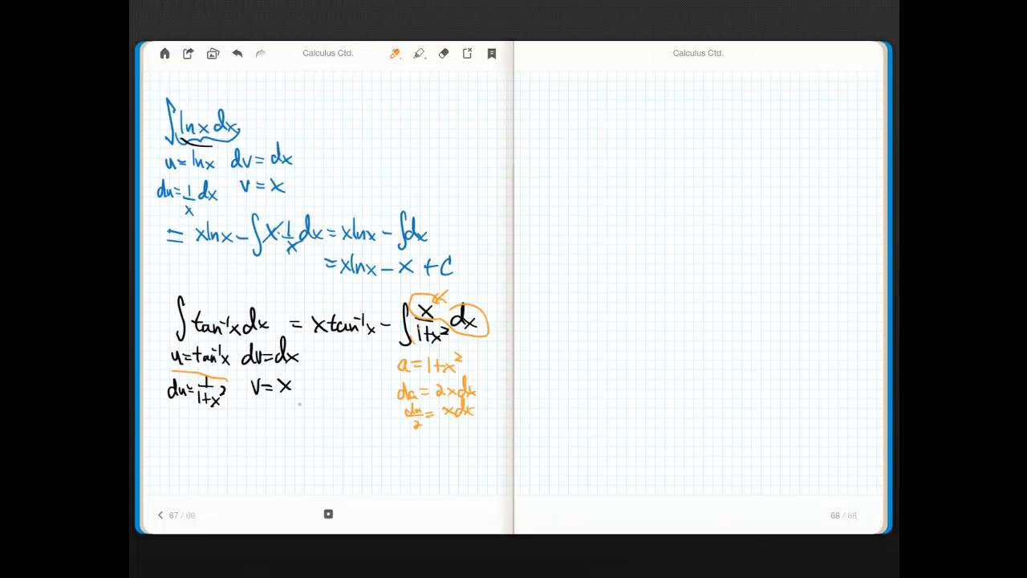
{"action": "left_click", "coordinate": [394, 53]}
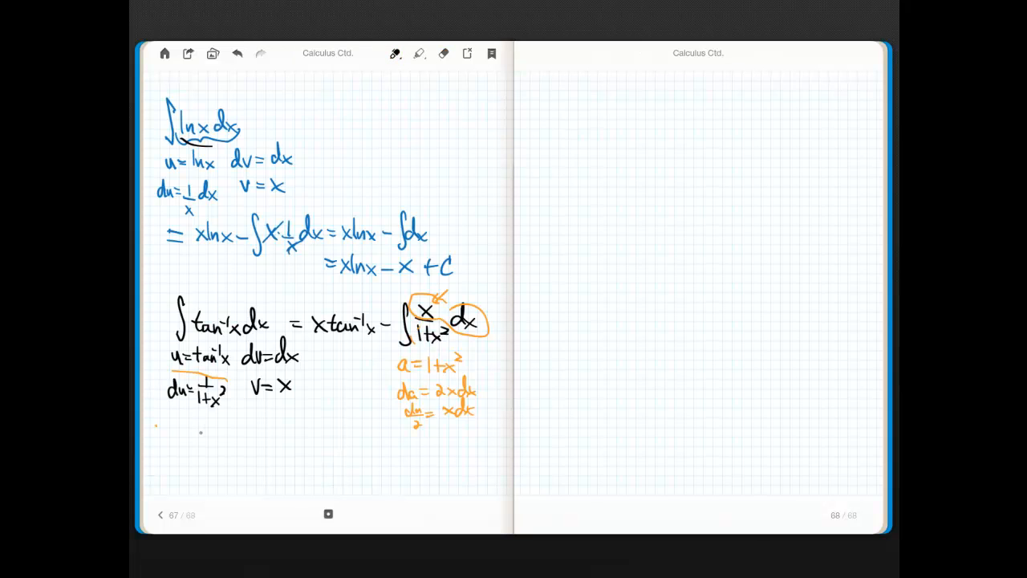
Write = x tan⁻¹x − ½∫da/a = x tan⁻¹x − ½ ln(1+x²) + C.
{"action": "left_click_drag", "start_coordinate": [180, 450], "coordinate": [217, 437]}
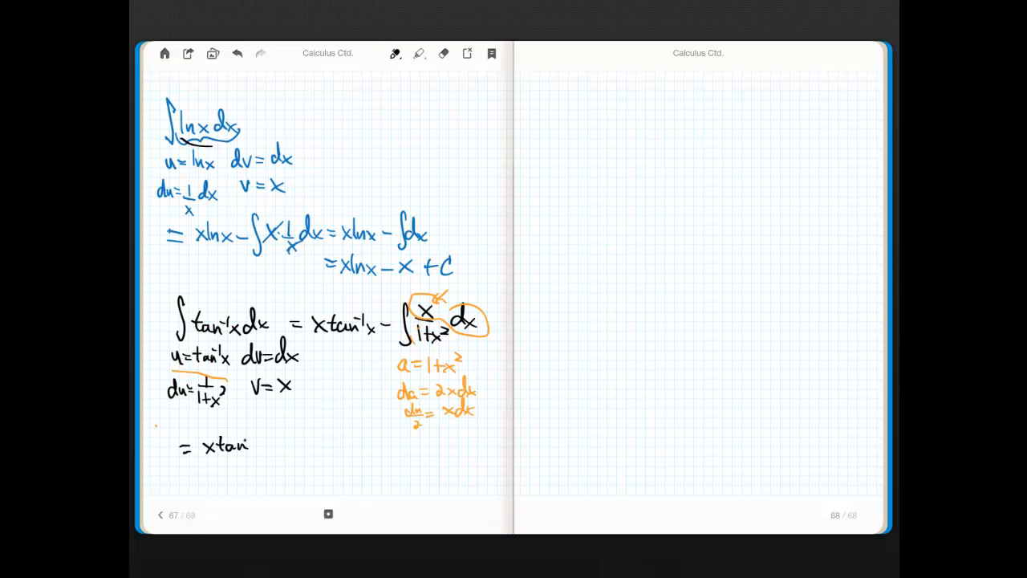
{"action": "left_click_drag", "start_coordinate": [249, 445], "coordinate": [285, 448]}
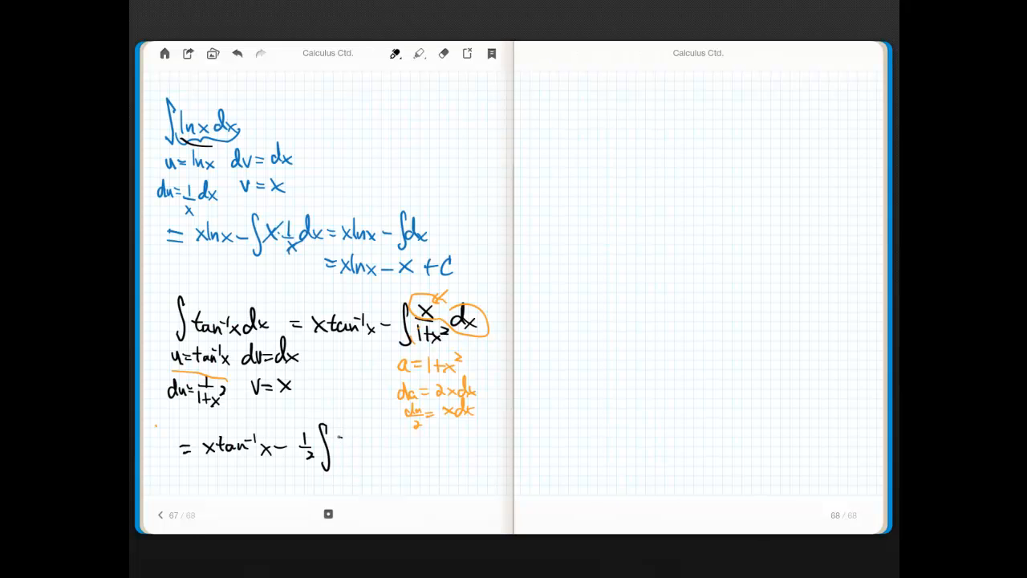
{"action": "type", "text": "da"}
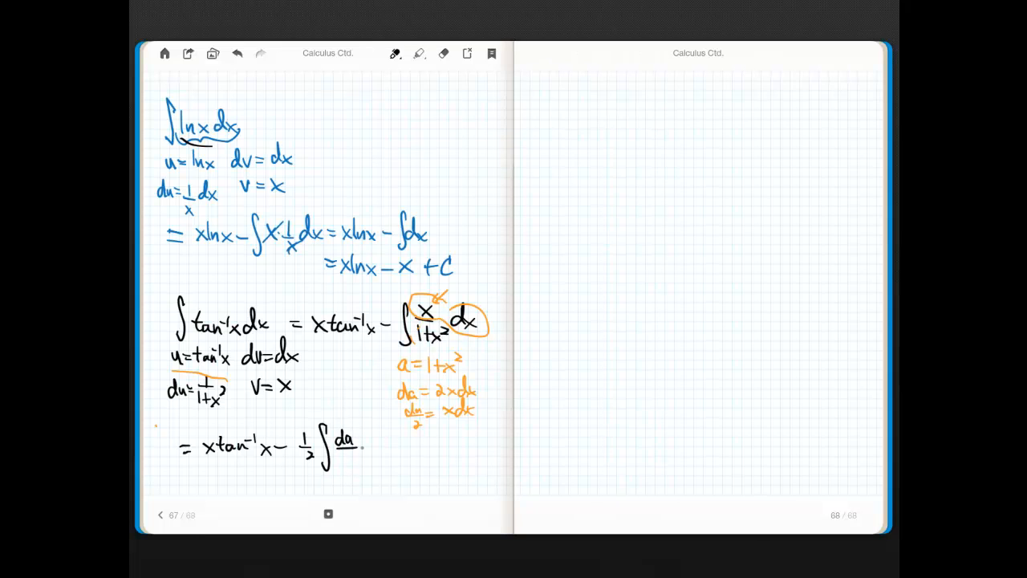
{"action": "type", "text": "a"}
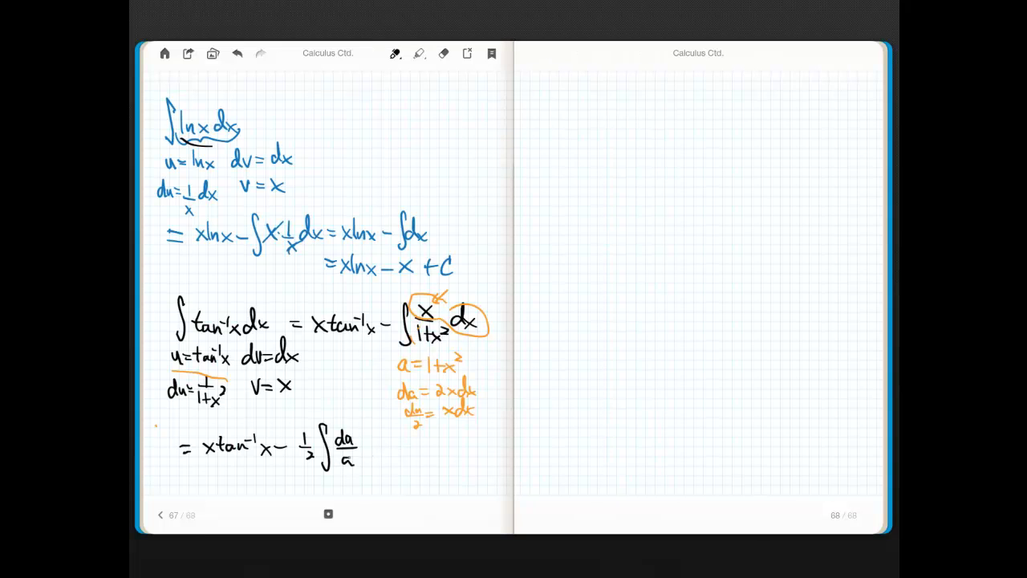
{"action": "left_click", "coordinate": [378, 444]}
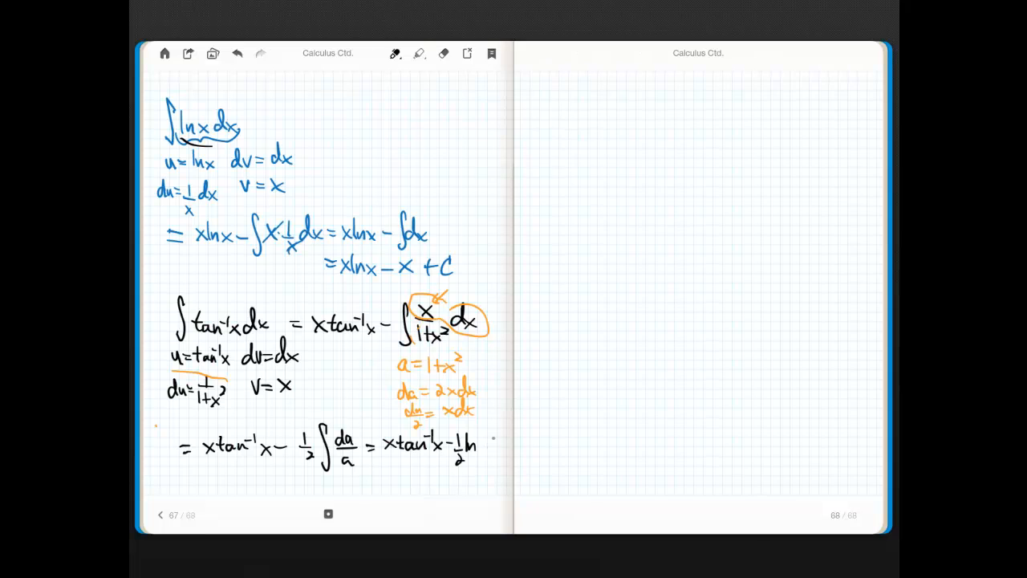
{"action": "left_click", "coordinate": [477, 441]}
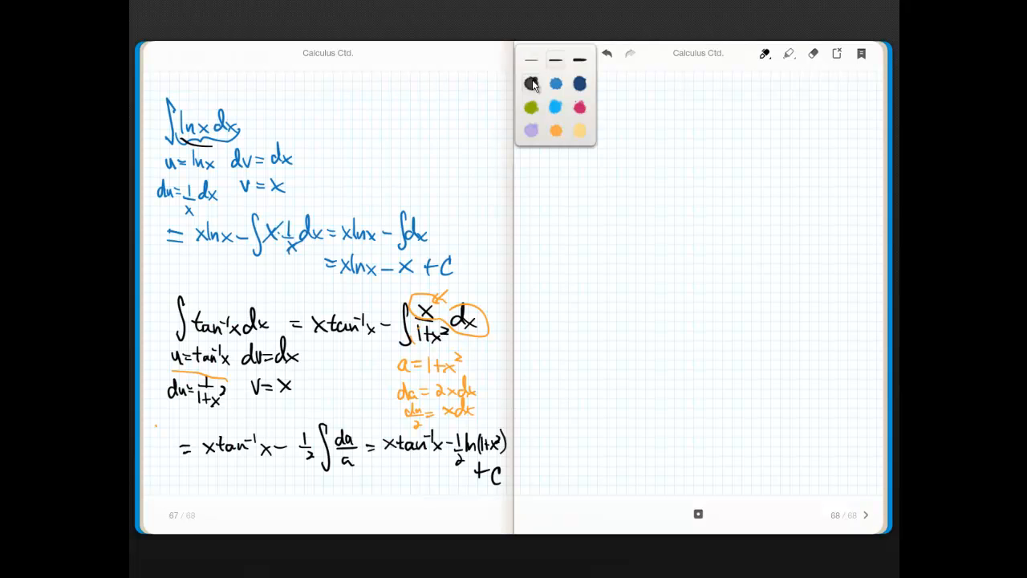
Select black ink, head the right page 'Tabular Integration', and write ∫x² sin x dx.
{"action": "left_click", "coordinate": [531, 83]}
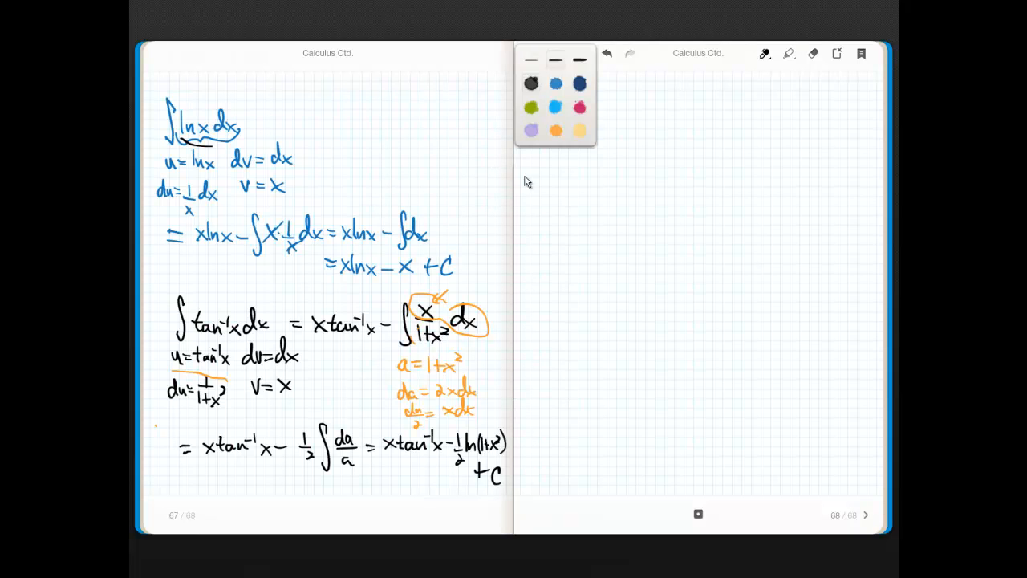
{"action": "left_click", "coordinate": [527, 180]}
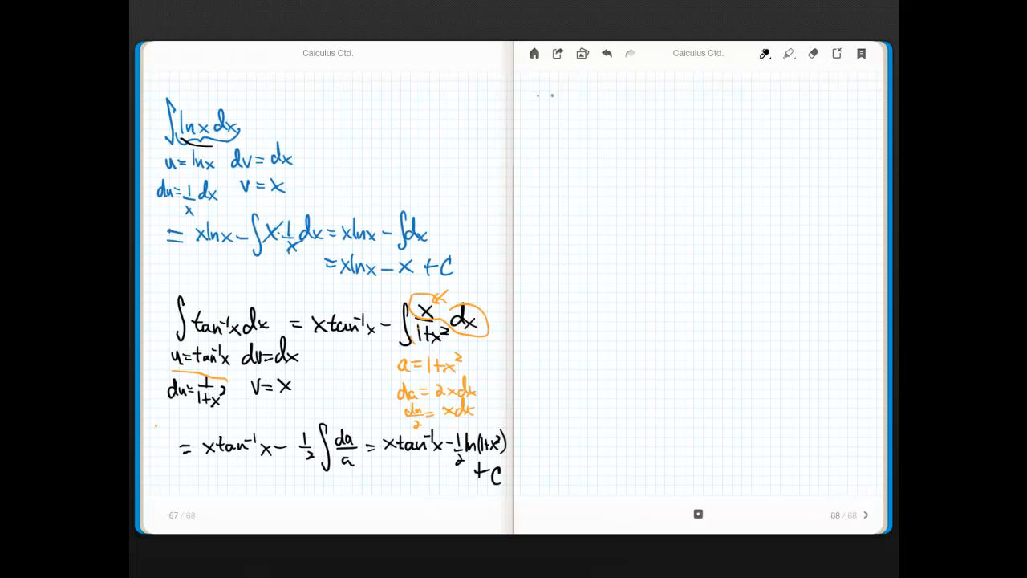
{"action": "left_click_drag", "start_coordinate": [530, 93], "coordinate": [545, 108]}
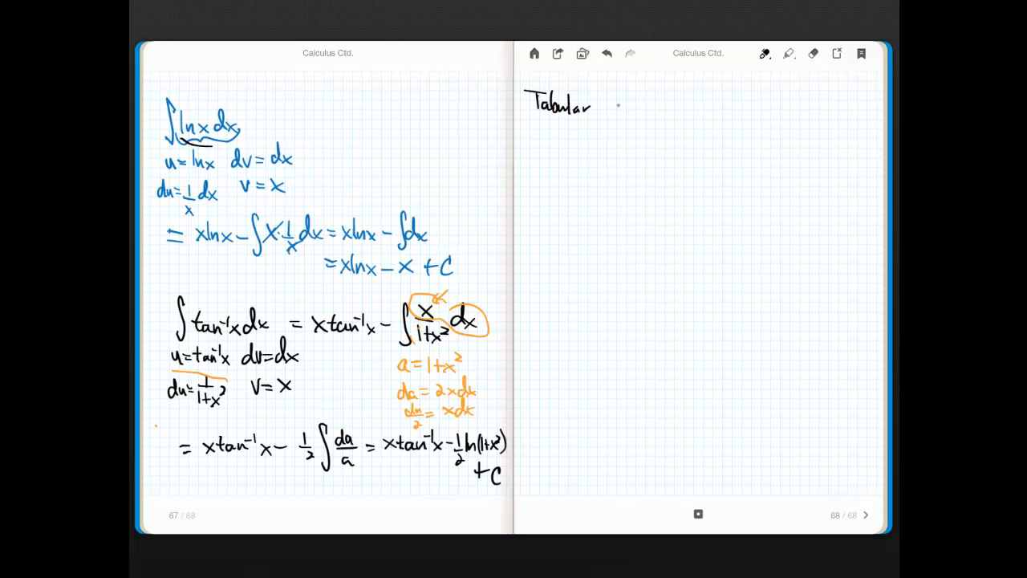
{"action": "type", "text": "I"}
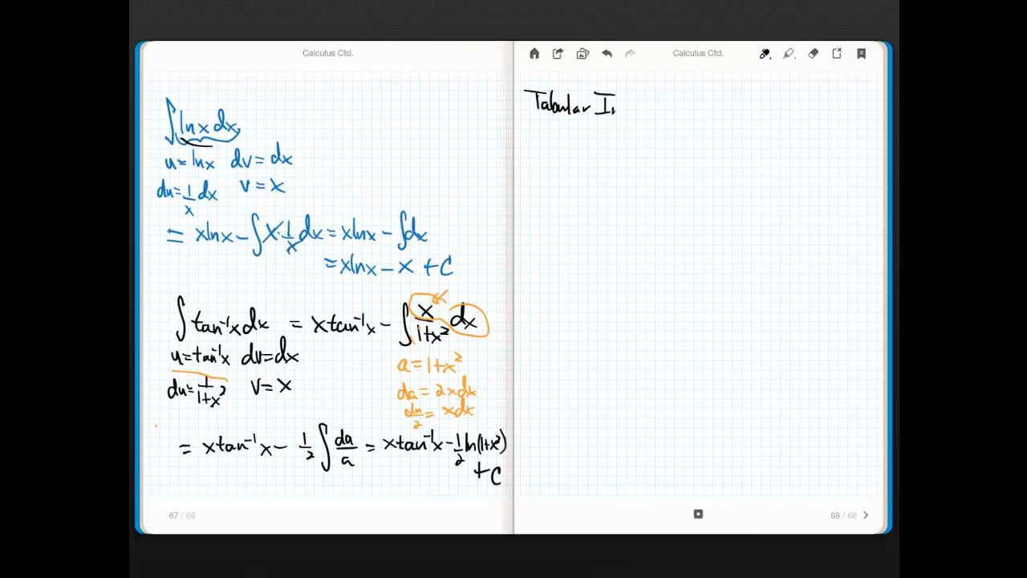
{"action": "type", "text": "Integra"}
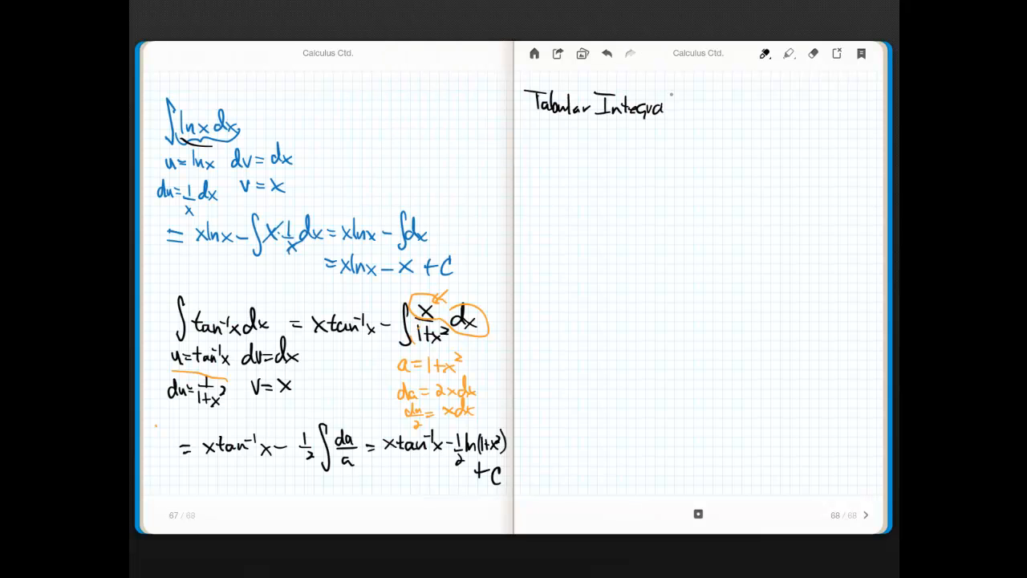
{"action": "type", "text": "ation"}
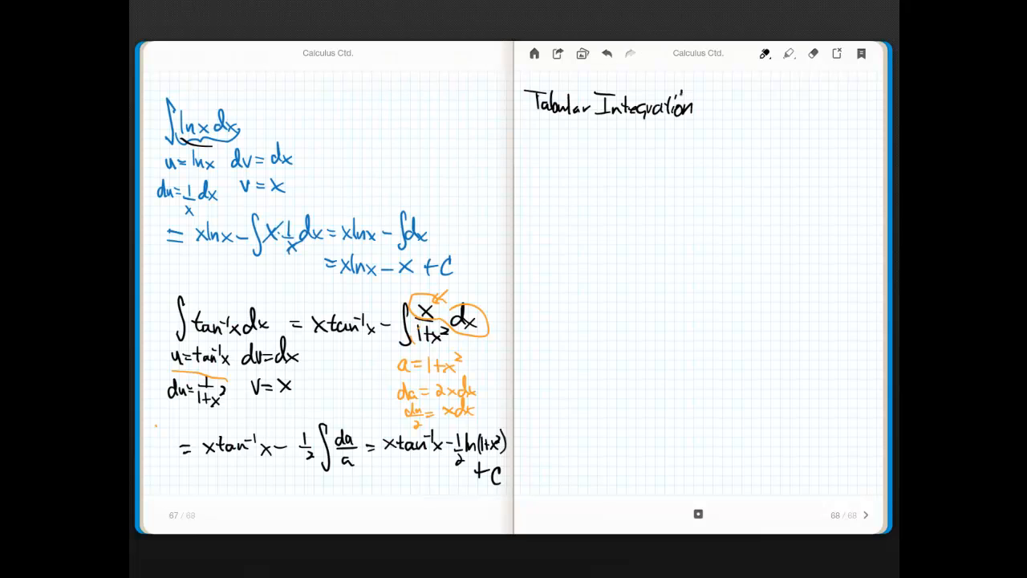
{"action": "left_click_drag", "start_coordinate": [558, 149], "coordinate": [554, 192]}
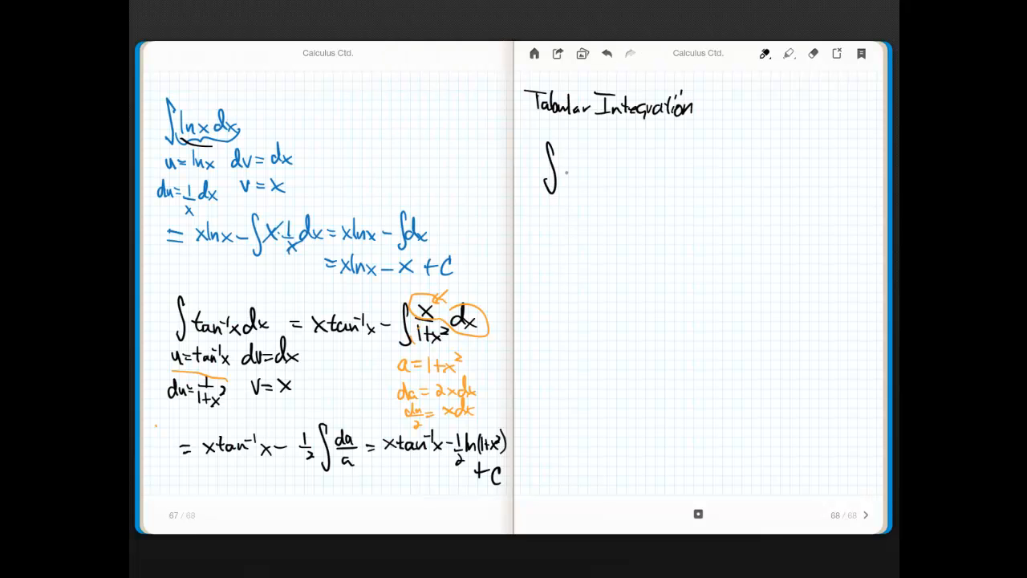
{"action": "left_click_drag", "start_coordinate": [570, 164], "coordinate": [594, 172]}
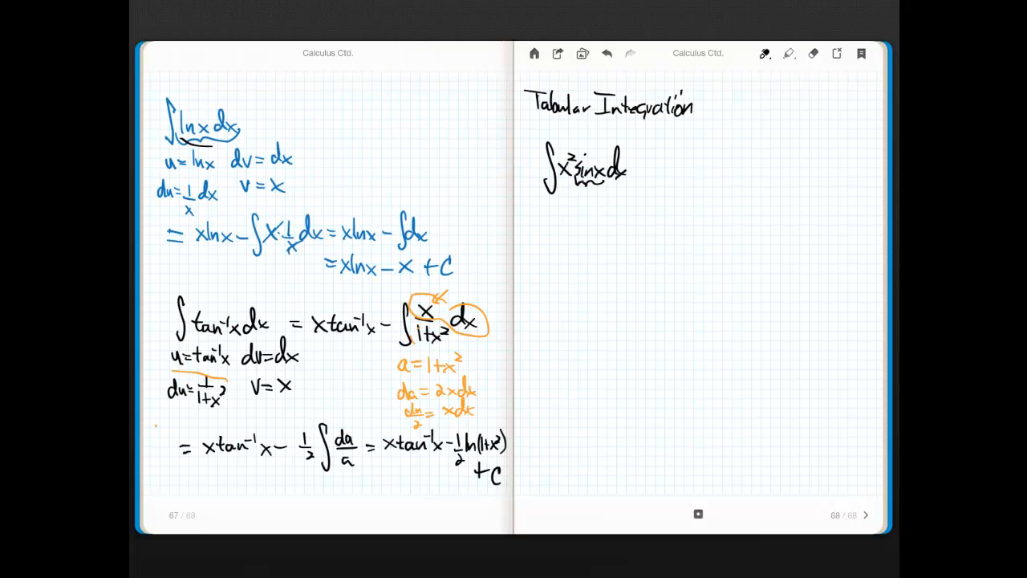
Add arrows to 'take derivs until 0' and 'cyclical', plus columns x², 2x, 2, 0 and sin x, −cos x, −sin x, cos x.
{"action": "left_click_drag", "start_coordinate": [553, 181], "coordinate": [578, 189]}
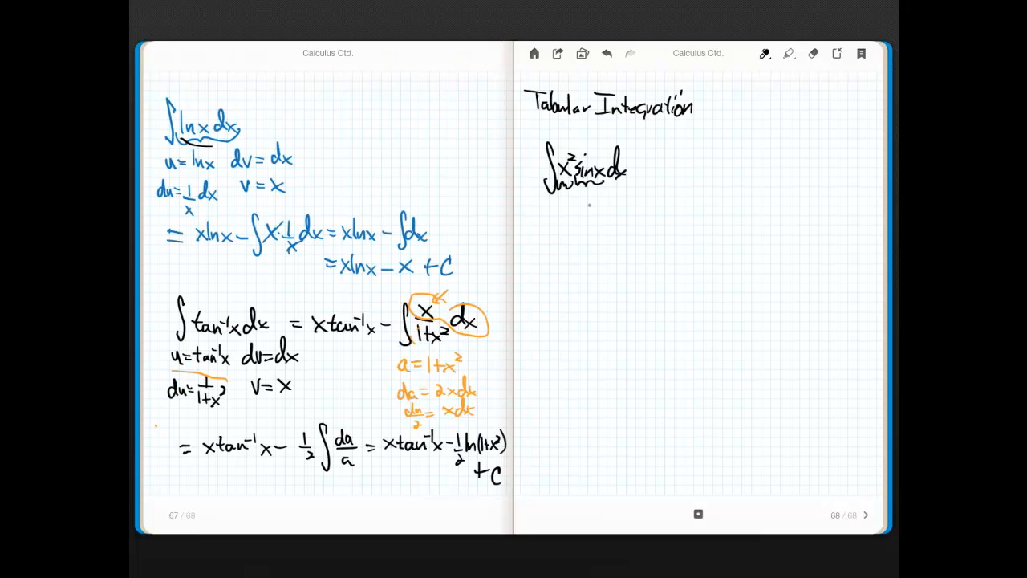
{"action": "left_click_drag", "start_coordinate": [572, 143], "coordinate": [652, 143]}
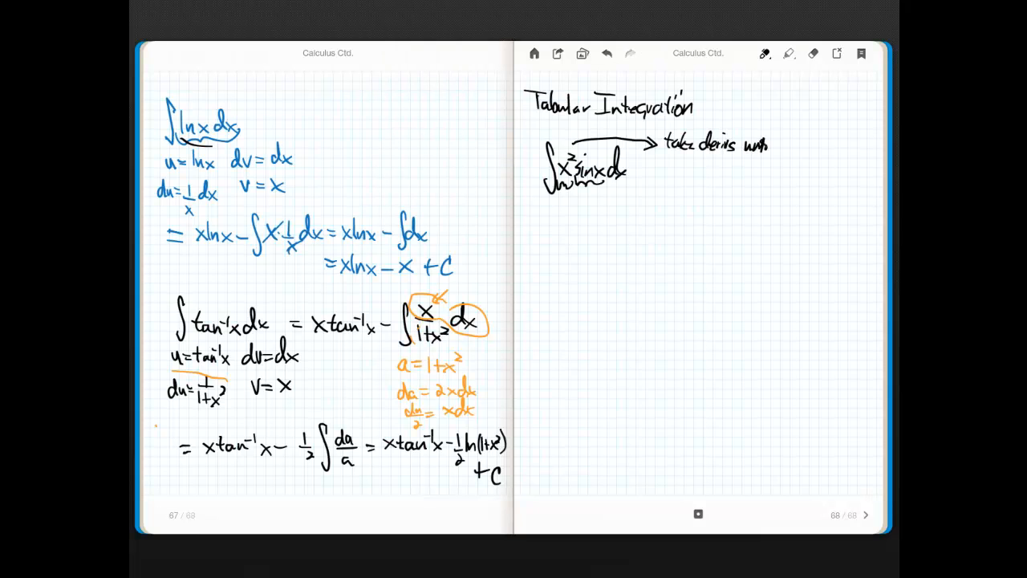
{"action": "type", "text": "0."}
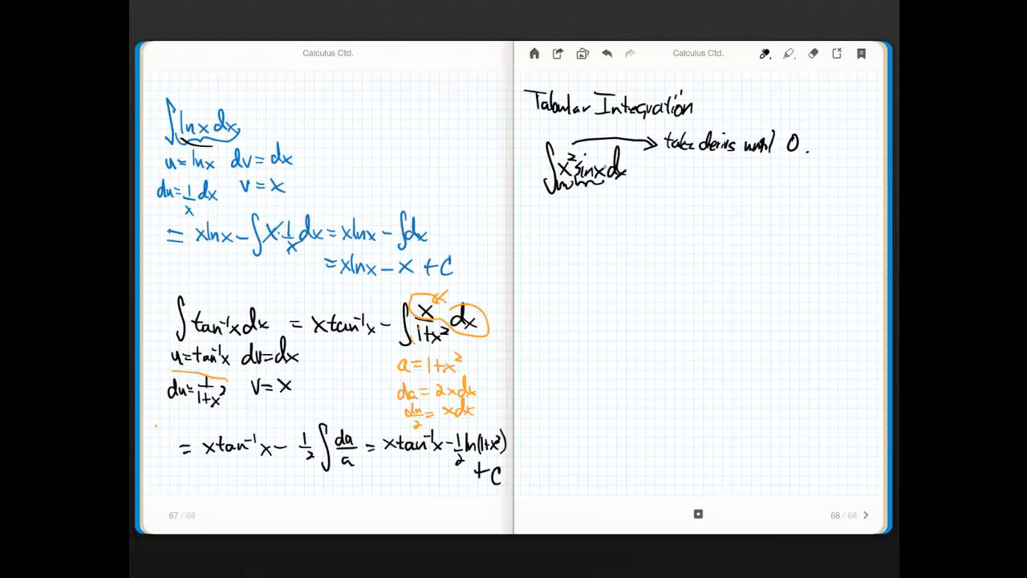
{"action": "left_click_drag", "start_coordinate": [598, 180], "coordinate": [658, 180]}
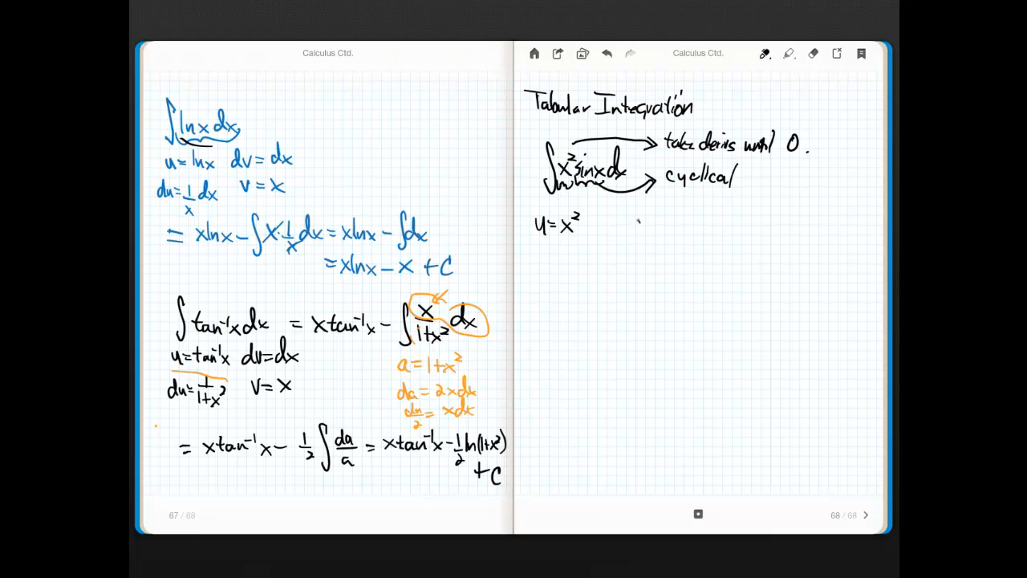
{"action": "type", "text": "dv = sin"}
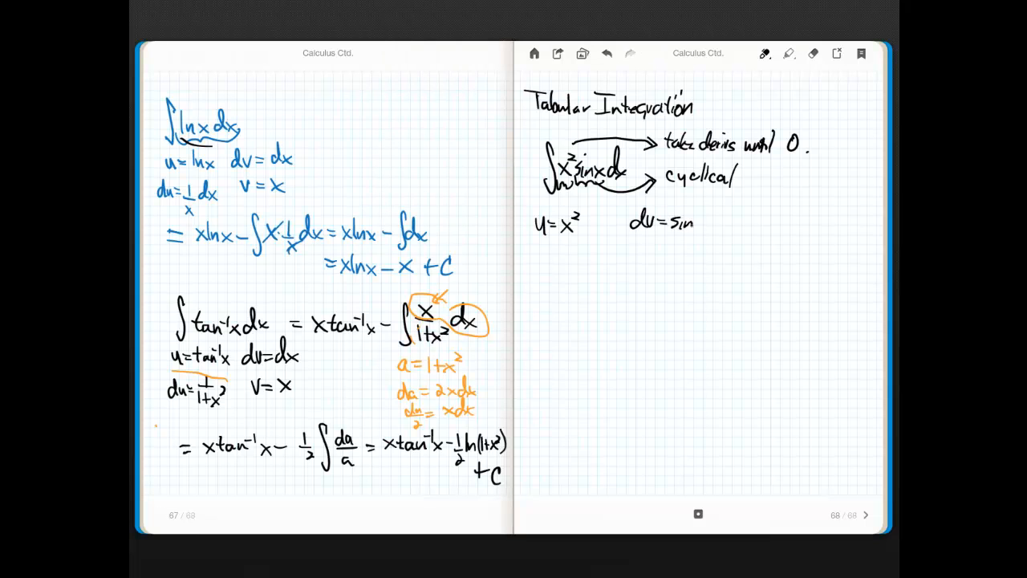
{"action": "type", "text": "x"}
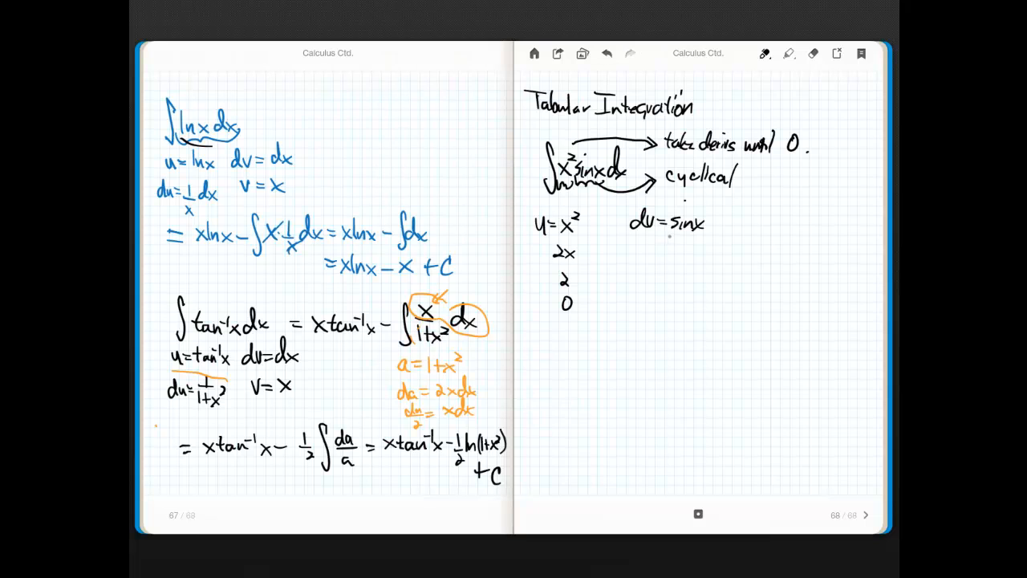
{"action": "left_click", "coordinate": [662, 249]}
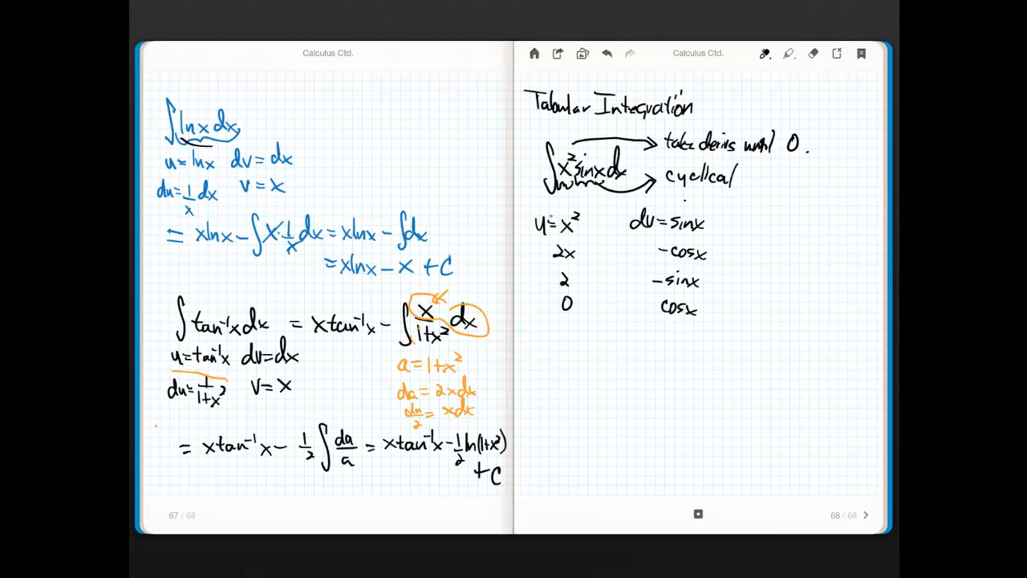
Link the columns with diagonal arrows signed +, −, +, and begin the answer = −x² cos x.
{"action": "left_click_drag", "start_coordinate": [578, 228], "coordinate": [646, 251]}
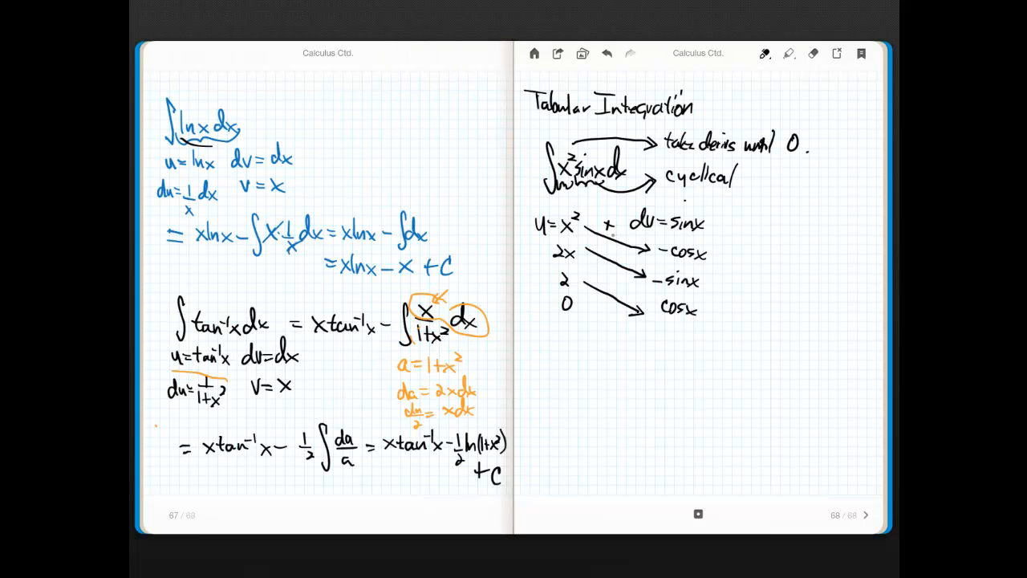
{"action": "left_click", "coordinate": [596, 223]}
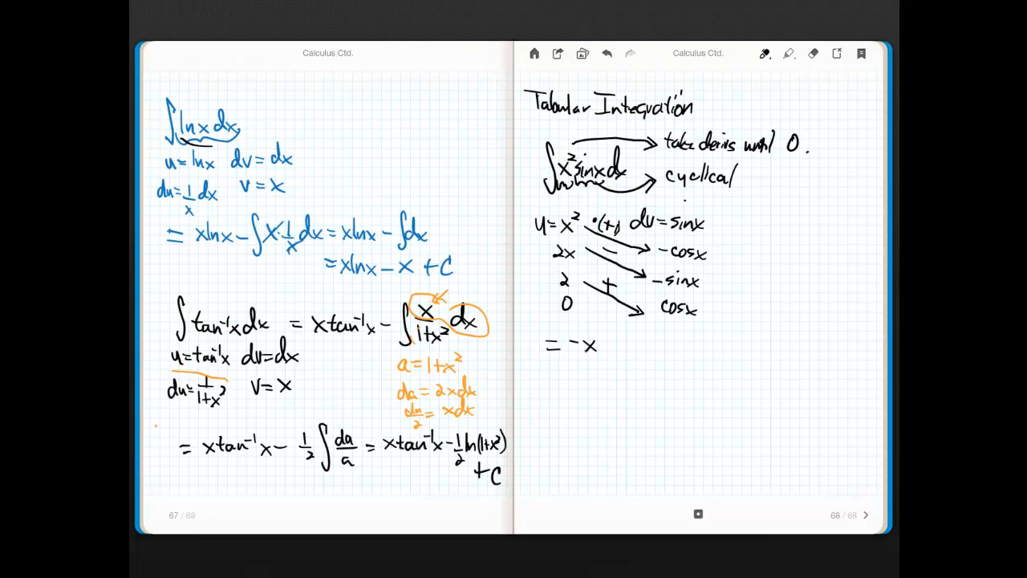
{"action": "type", "text": "²cosx"}
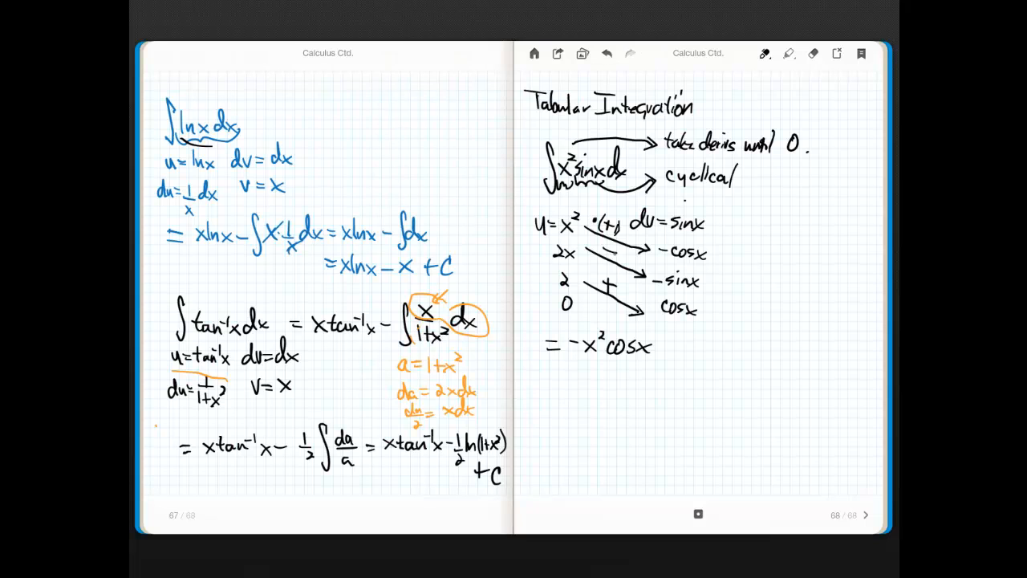
{"action": "type", "text": "1"}
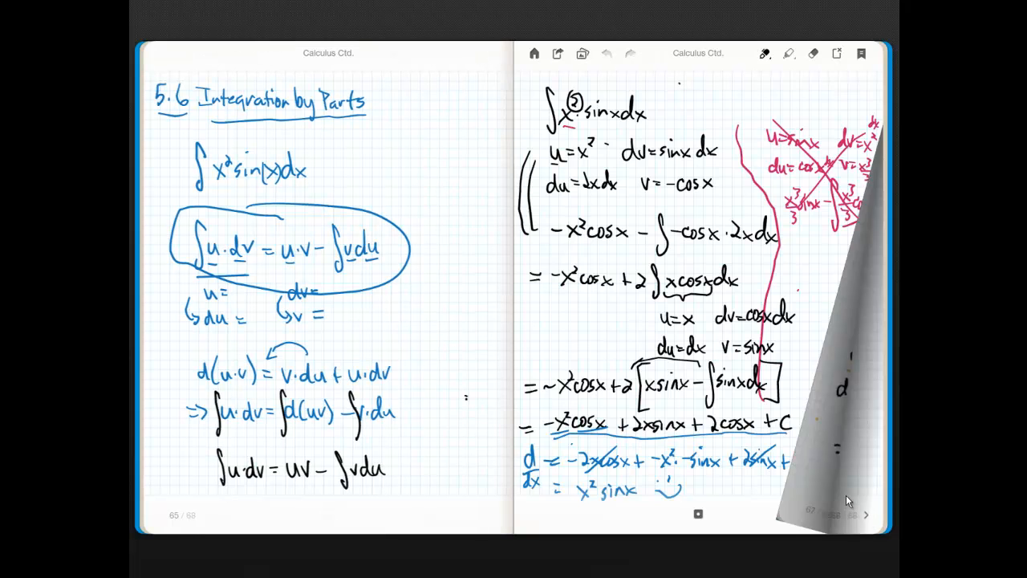
Flip forward to the Tabular Integration spread, then on to a blank spread.
{"action": "left_click", "coordinate": [863, 513]}
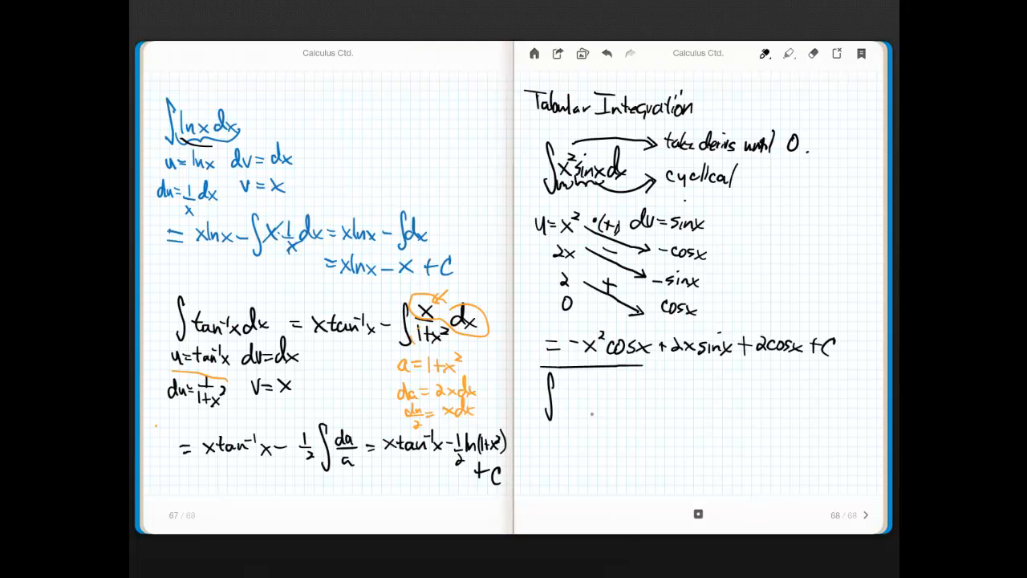
{"action": "mouse_move", "coordinate": [867, 519]}
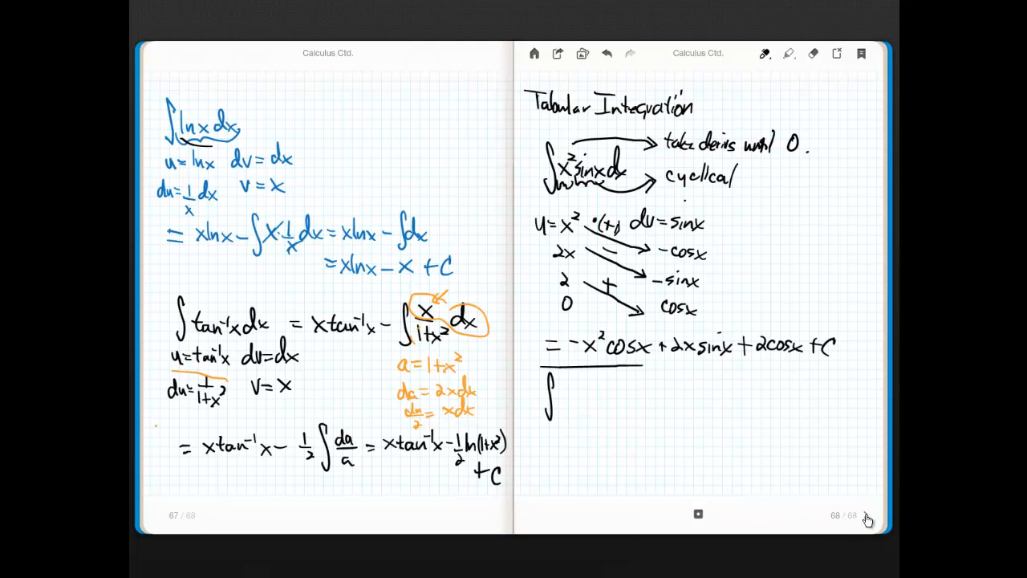
{"action": "left_click", "coordinate": [867, 515]}
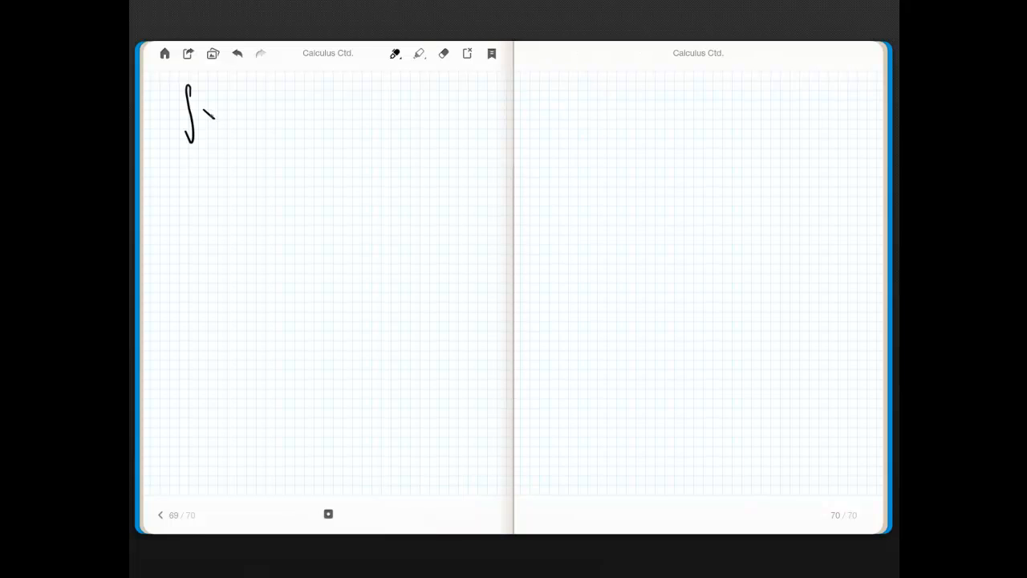
Handwrite ∫3x³e⁻²ˣdx at the top left of page 69 and begin a u label.
{"action": "left_click_drag", "start_coordinate": [201, 108], "coordinate": [215, 116]}
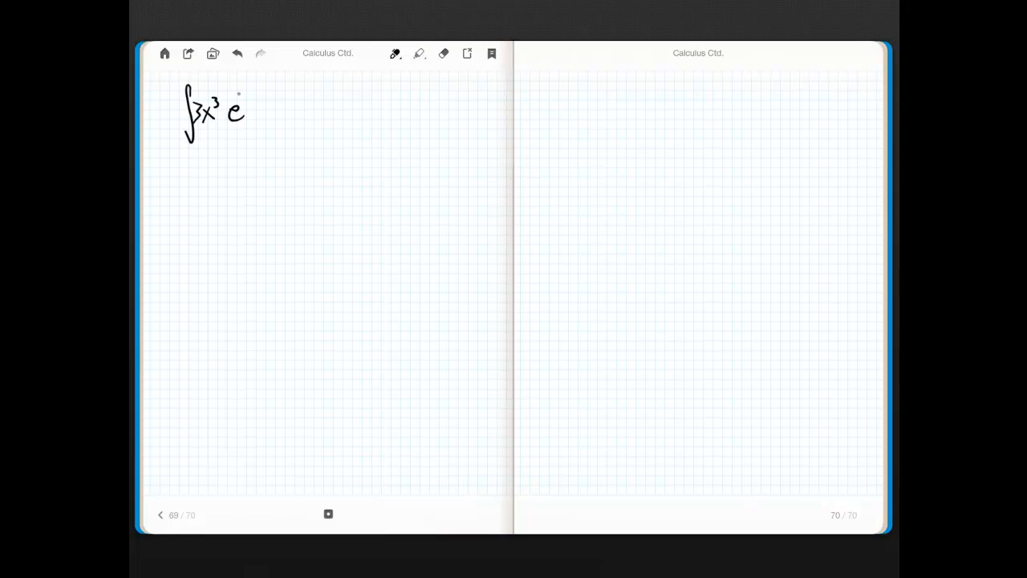
{"action": "left_click_drag", "start_coordinate": [249, 105], "coordinate": [277, 112]}
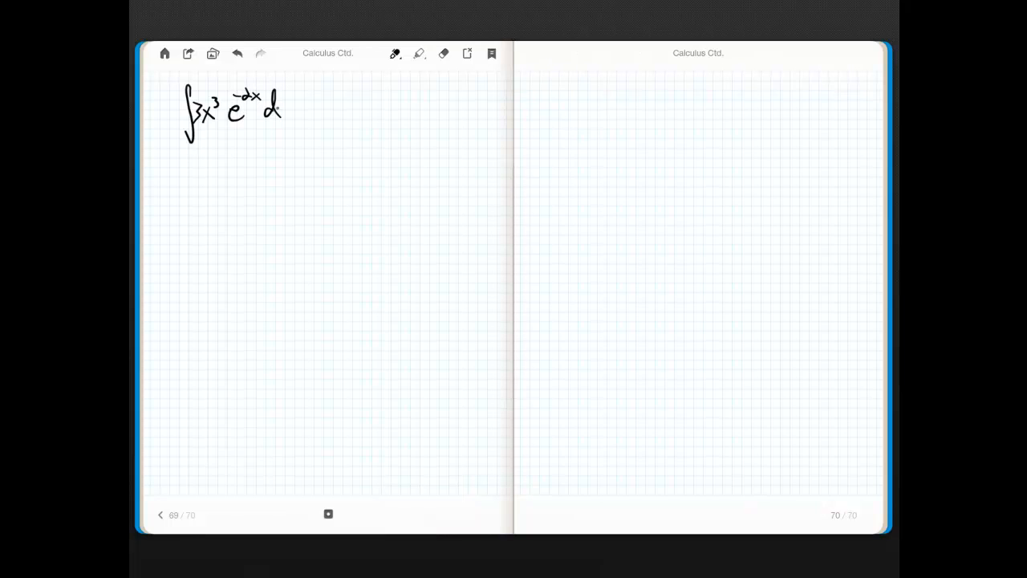
{"action": "left_click_drag", "start_coordinate": [285, 117], "coordinate": [293, 112]}
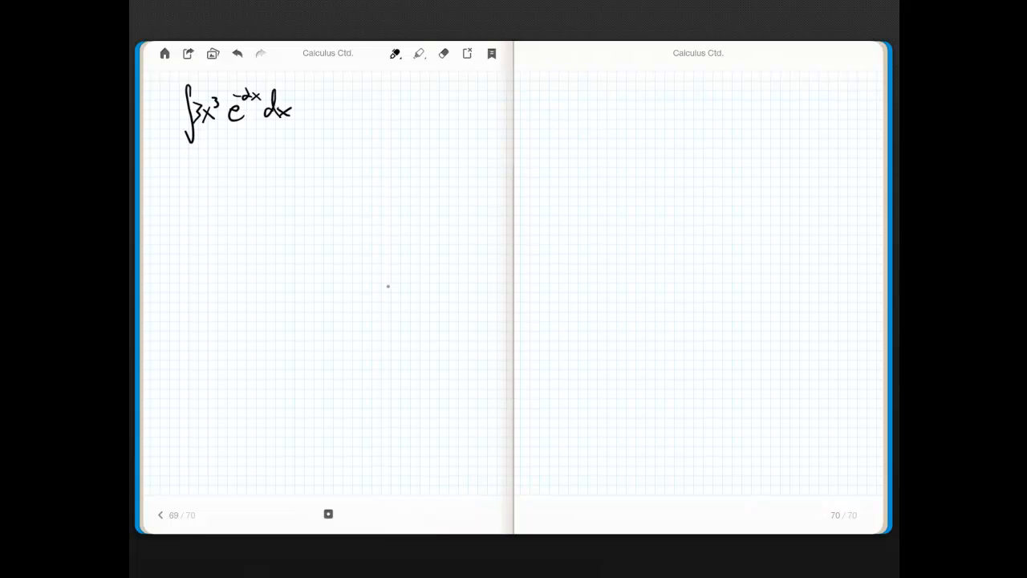
{"action": "mouse_move", "coordinate": [348, 352]}
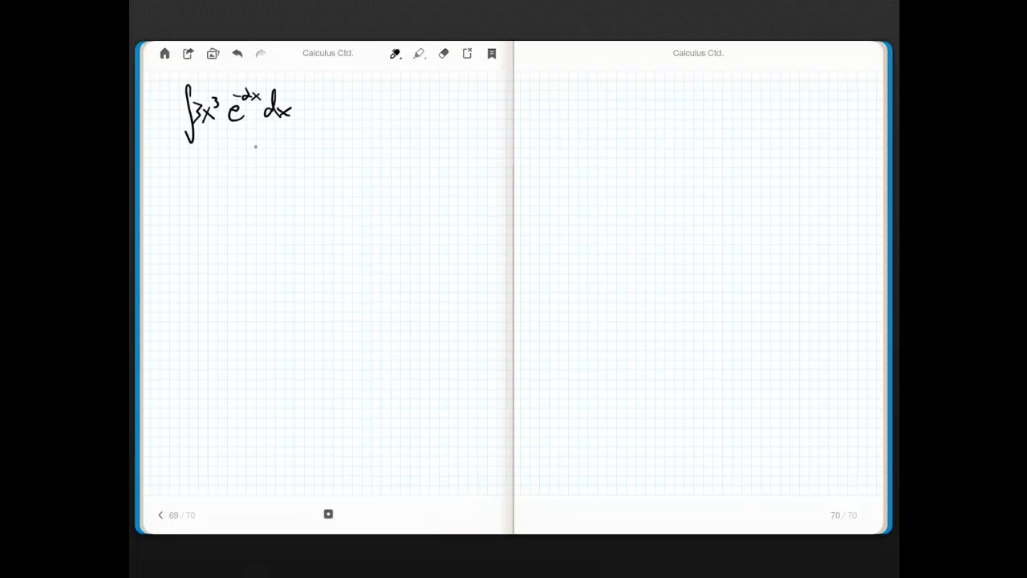
{"action": "left_click_drag", "start_coordinate": [349, 85], "coordinate": [365, 85]}
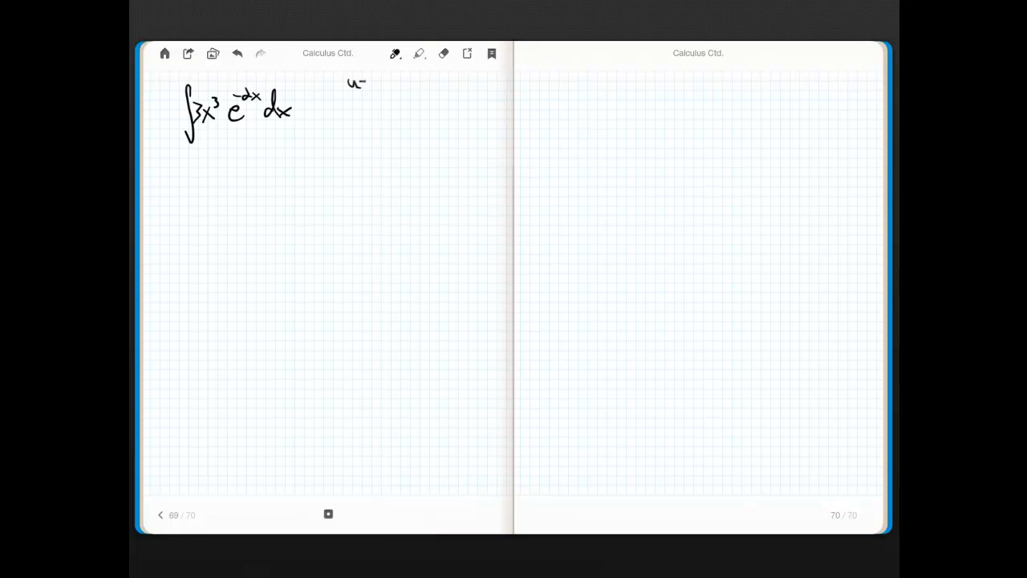
Write u = x³ and du = 3x² beside the integral, then start the u = 3x³ row.
{"action": "left_click_drag", "start_coordinate": [369, 80], "coordinate": [365, 104]}
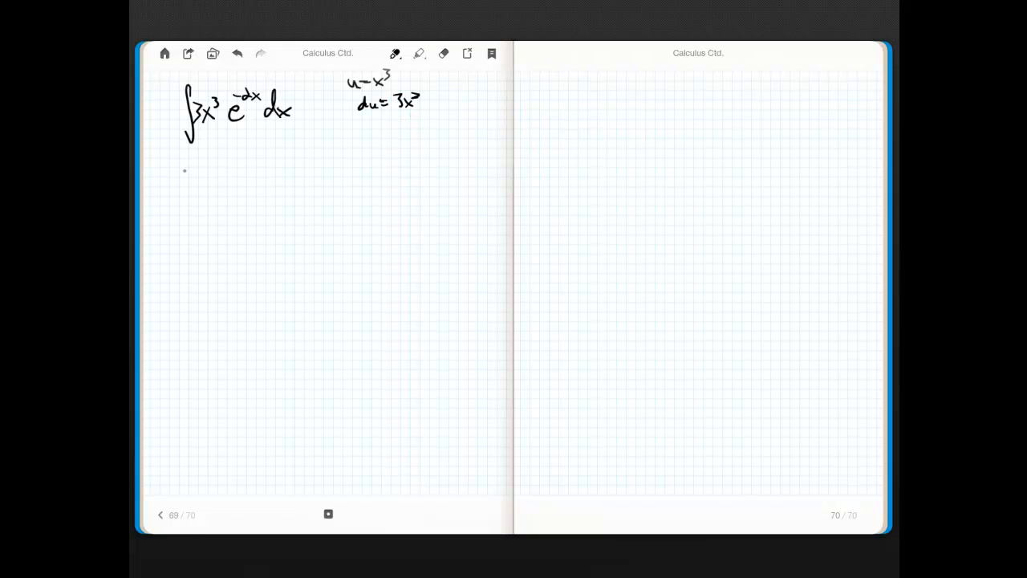
{"action": "left_click_drag", "start_coordinate": [183, 164], "coordinate": [226, 164]}
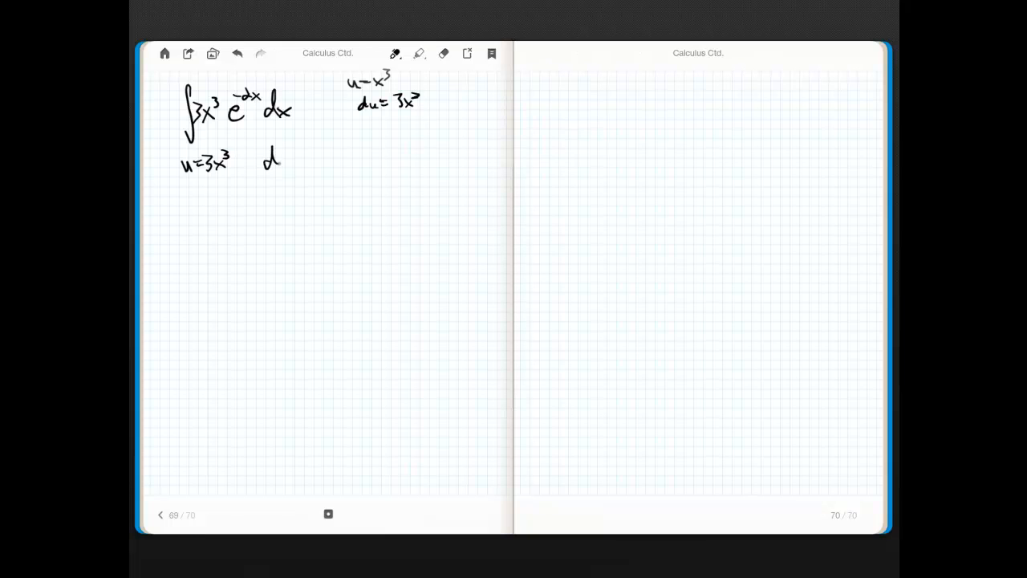
Write dv = e⁻²ˣ, list derivatives 9x², 18x, 18, 0 under u, and add e⁻²ˣ/−2.
{"action": "left_click_drag", "start_coordinate": [265, 160], "coordinate": [330, 148]}
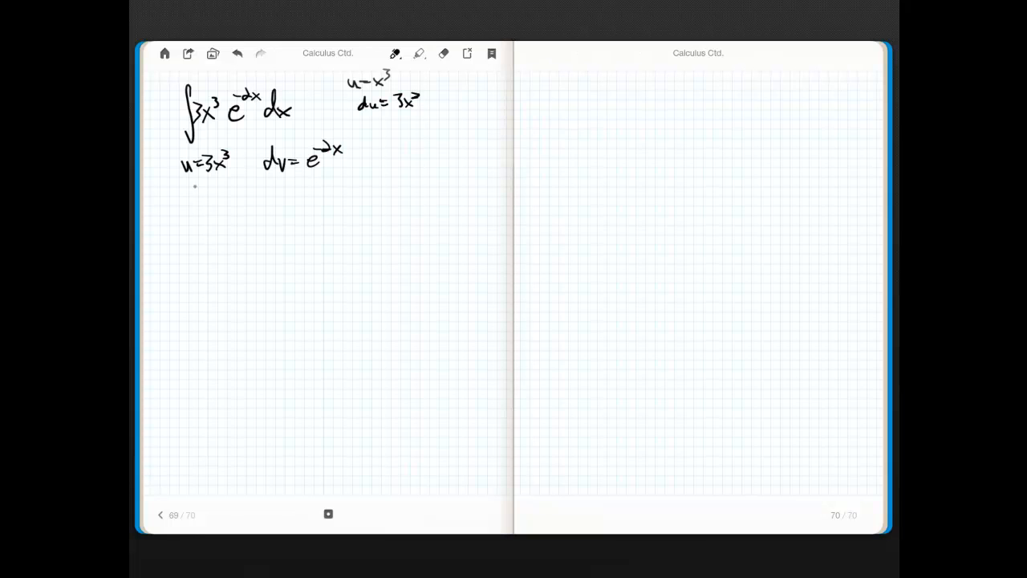
{"action": "left_click_drag", "start_coordinate": [205, 189], "coordinate": [209, 199]}
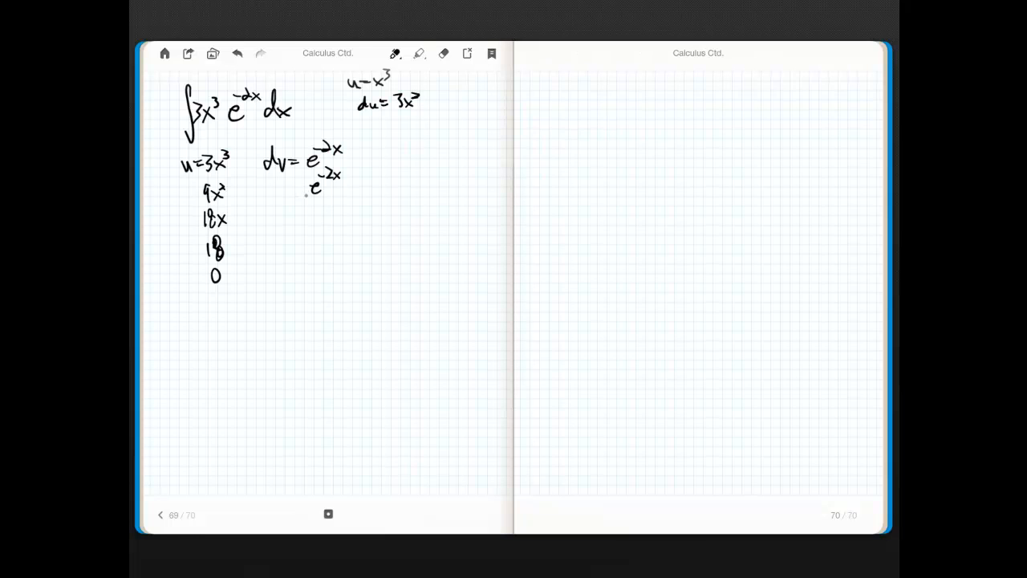
{"action": "left_click_drag", "start_coordinate": [309, 192], "coordinate": [321, 200]}
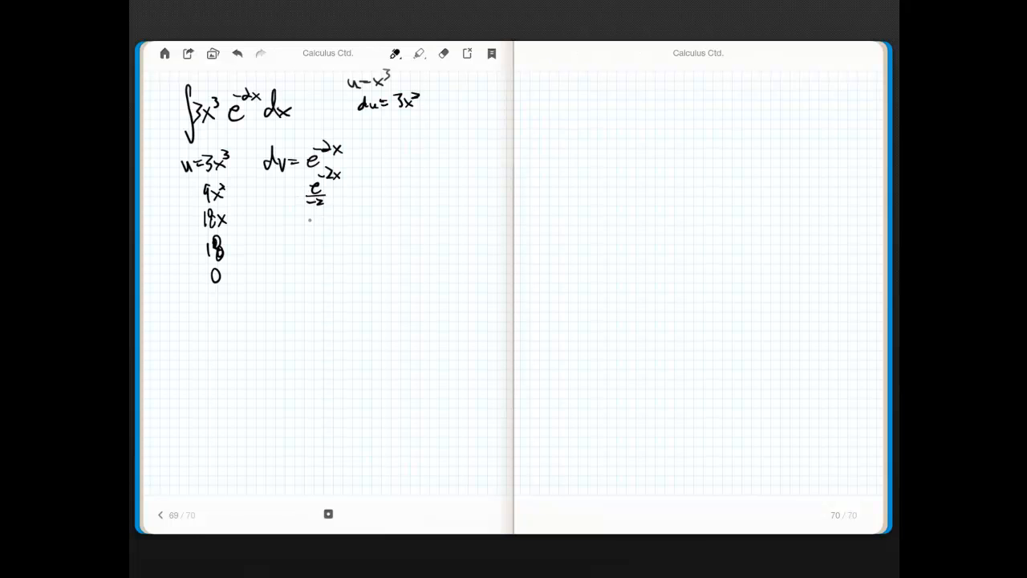
Add antiderivatives e⁻²ˣ/4, e⁻²ˣ/−8 and e⁻²ˣ/16, marking the last with an arrow.
{"action": "left_click_drag", "start_coordinate": [313, 205], "coordinate": [341, 217]}
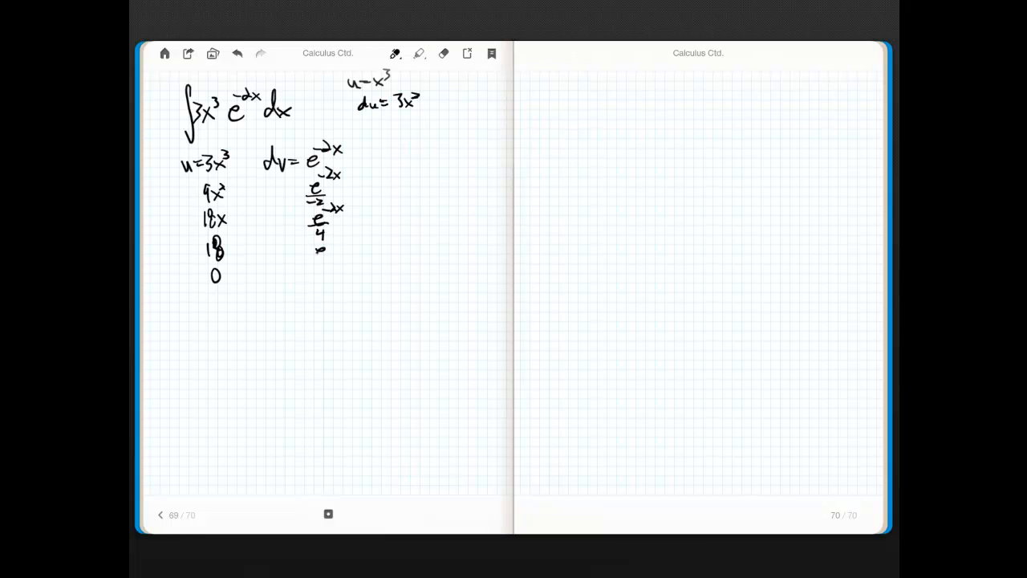
{"action": "left_click_drag", "start_coordinate": [309, 241], "coordinate": [349, 248]}
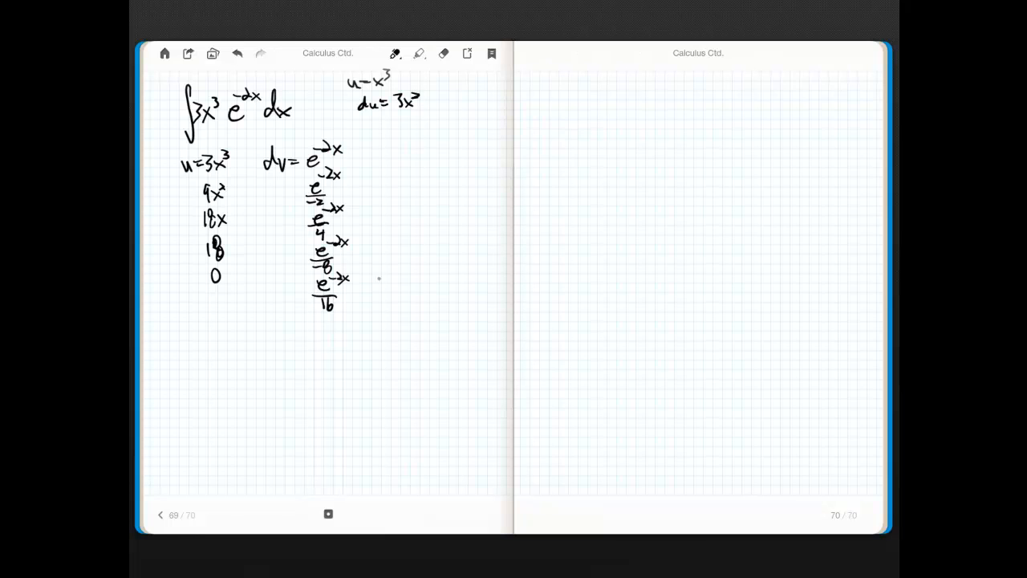
{"action": "left_click_drag", "start_coordinate": [377, 282], "coordinate": [357, 295]}
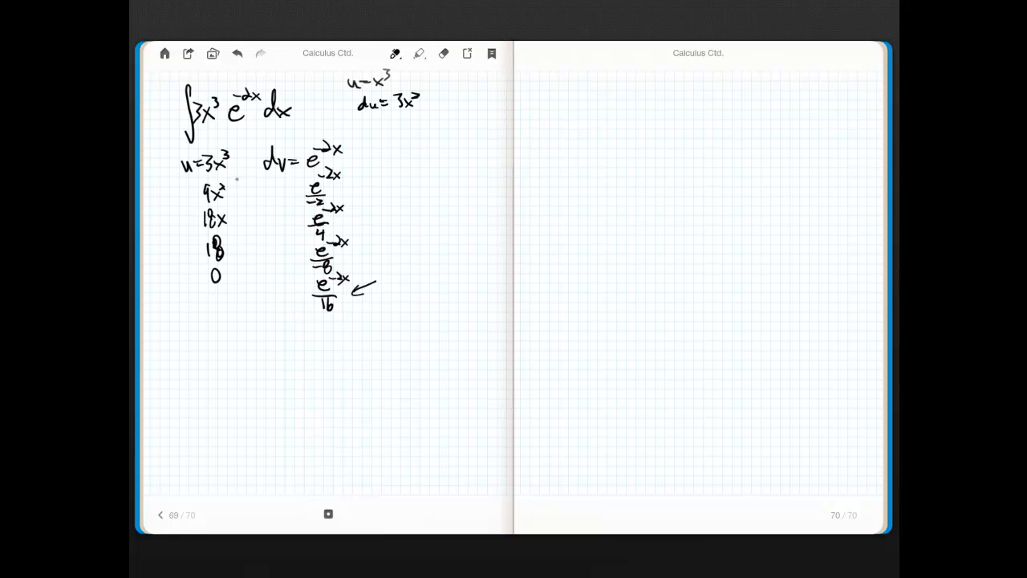
Draw +, −, +, − arrows from 3x³, 9x², 18x, 18 to the antiderivatives, plus a left bracket.
{"action": "left_click_drag", "start_coordinate": [237, 181], "coordinate": [301, 193]}
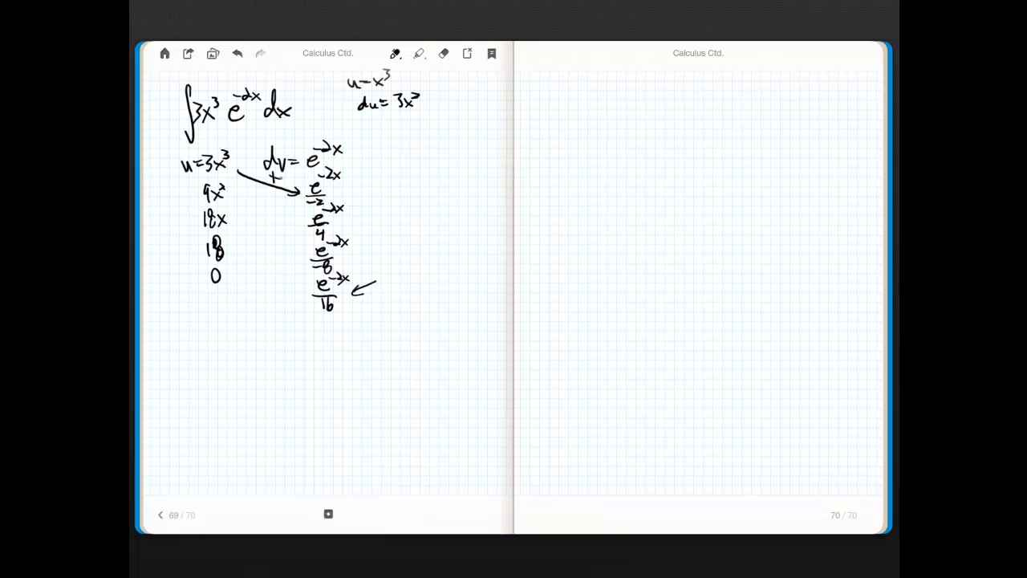
{"action": "left_click_drag", "start_coordinate": [241, 200], "coordinate": [301, 223]}
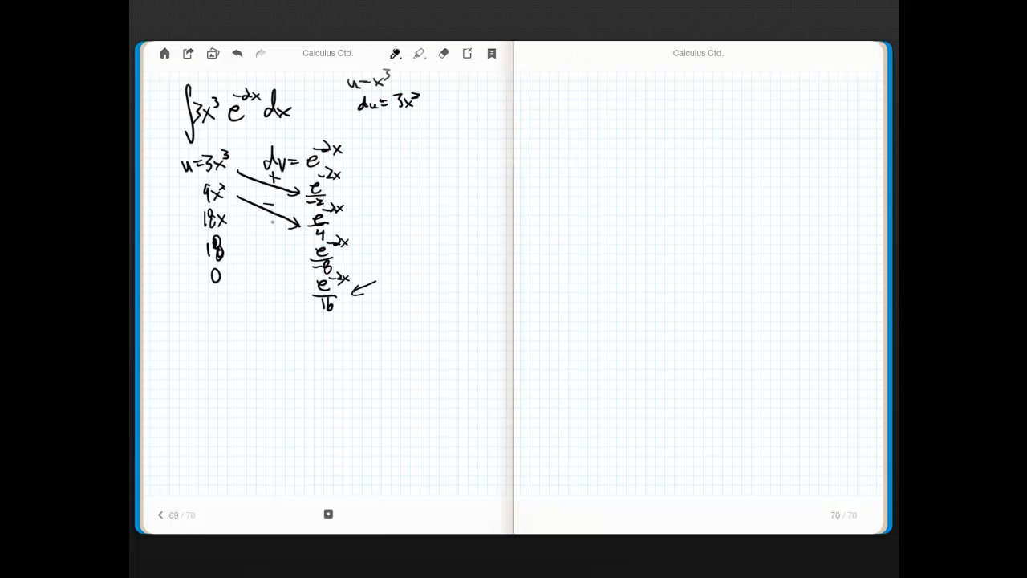
{"action": "left_click_drag", "start_coordinate": [245, 226], "coordinate": [303, 243]}
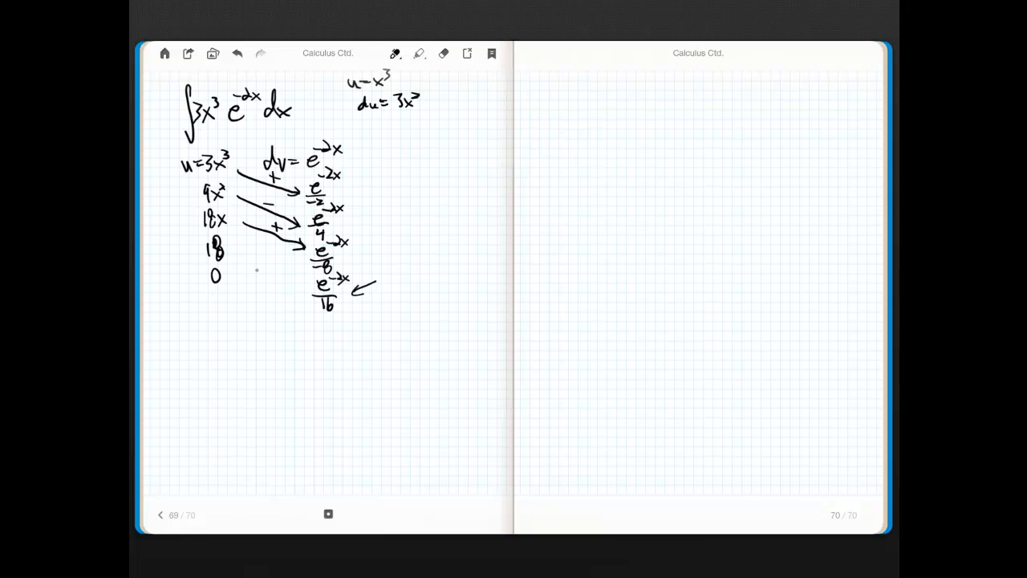
{"action": "left_click_drag", "start_coordinate": [240, 261], "coordinate": [313, 289]}
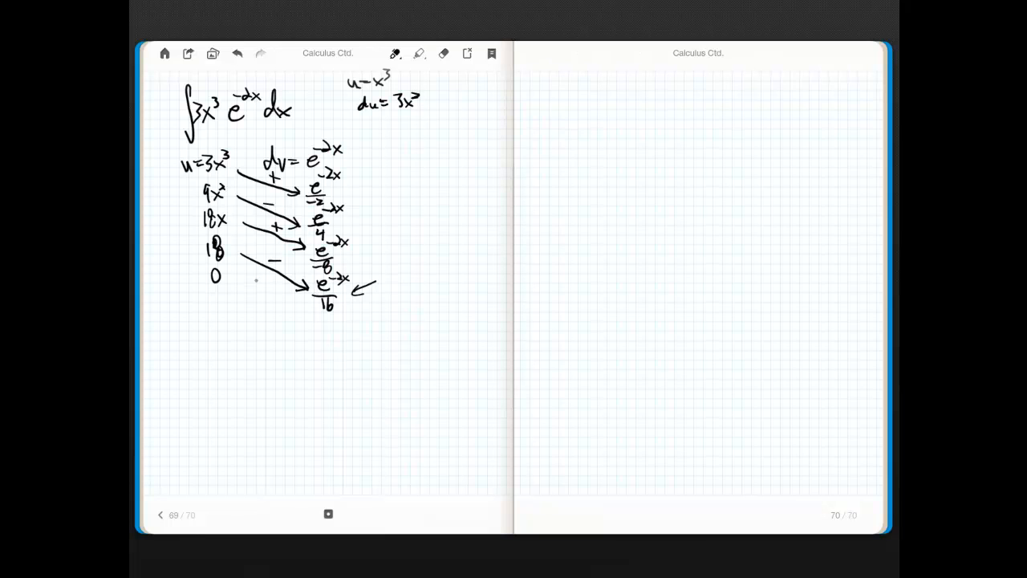
{"action": "left_click_drag", "start_coordinate": [175, 148], "coordinate": [192, 313]}
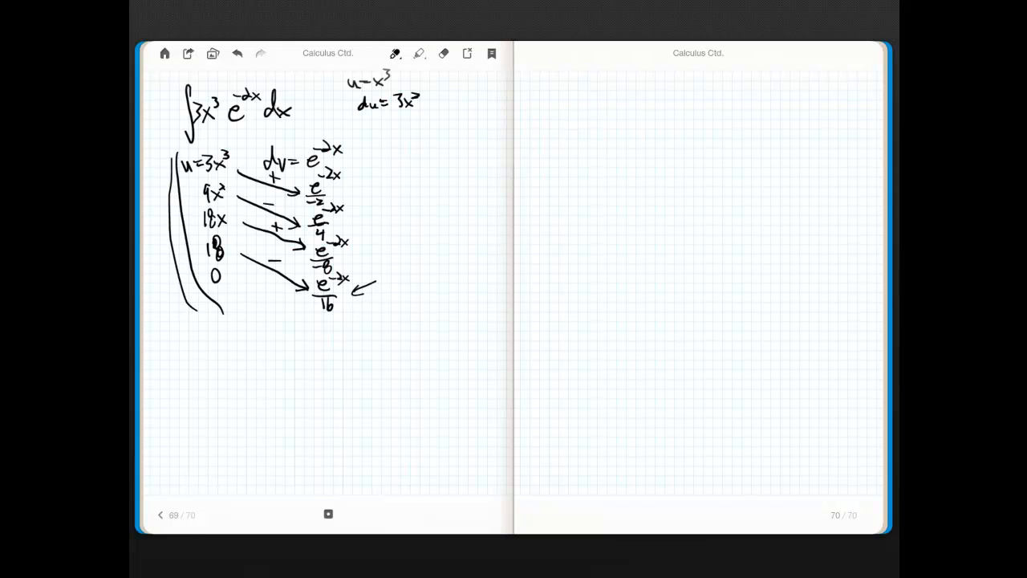
{"action": "left_click_drag", "start_coordinate": [219, 337], "coordinate": [232, 331]}
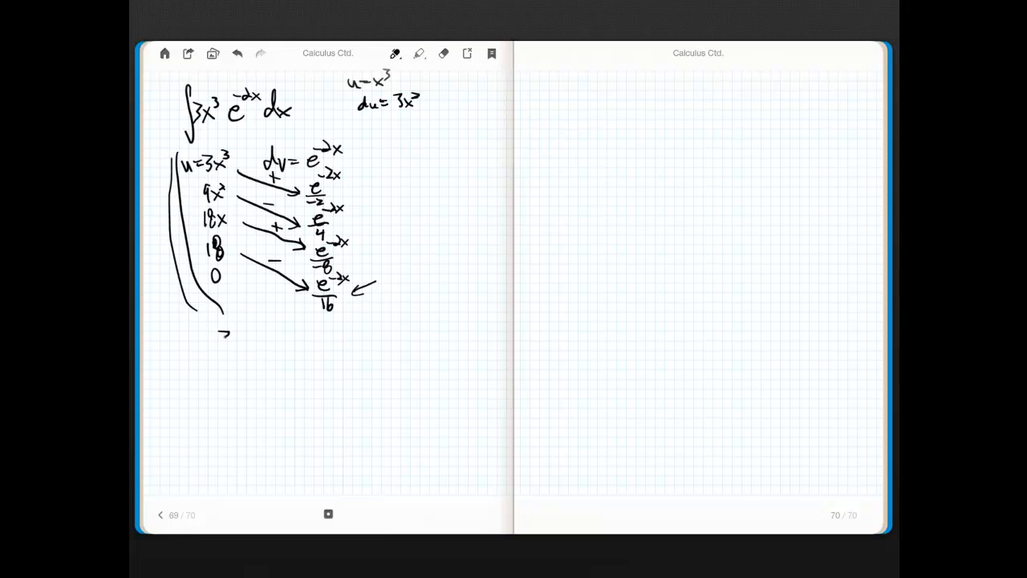
Write the first result term −3x³e⁻²ˣ/2 and the minus before the second term.
{"action": "left_click_drag", "start_coordinate": [217, 333], "coordinate": [256, 342]}
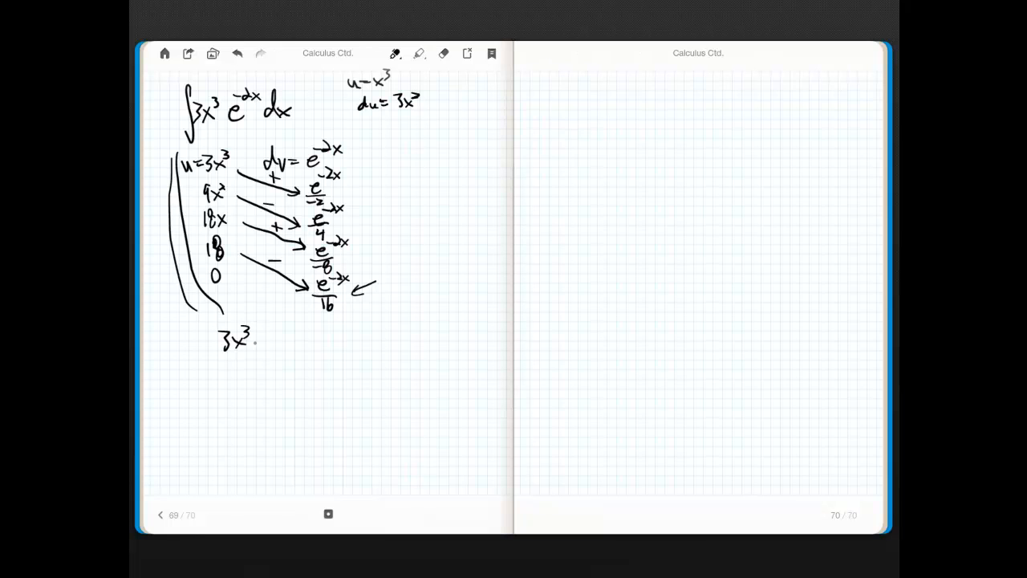
{"action": "left_click_drag", "start_coordinate": [261, 341], "coordinate": [289, 329]}
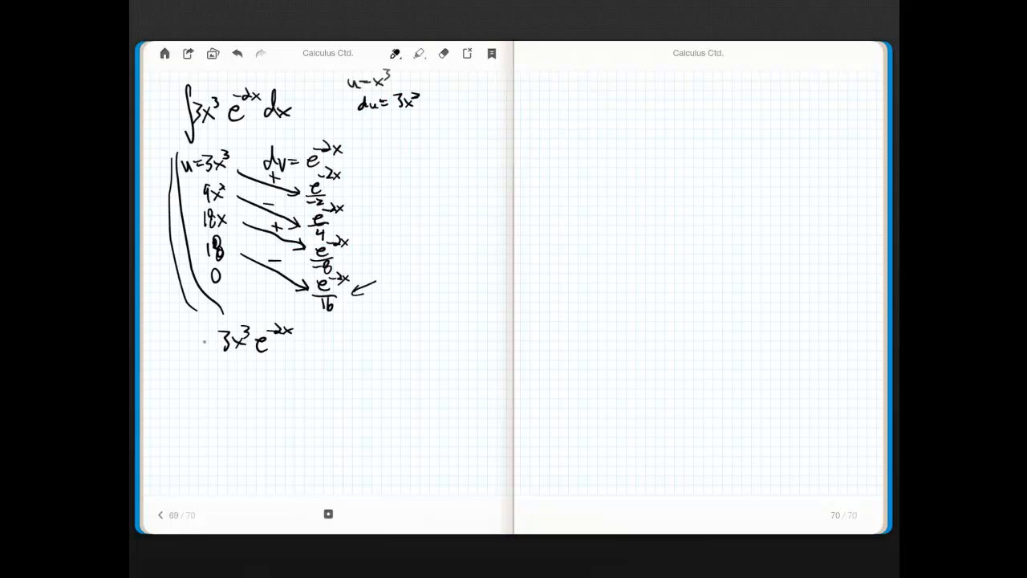
{"action": "left_click_drag", "start_coordinate": [205, 341], "coordinate": [265, 365]}
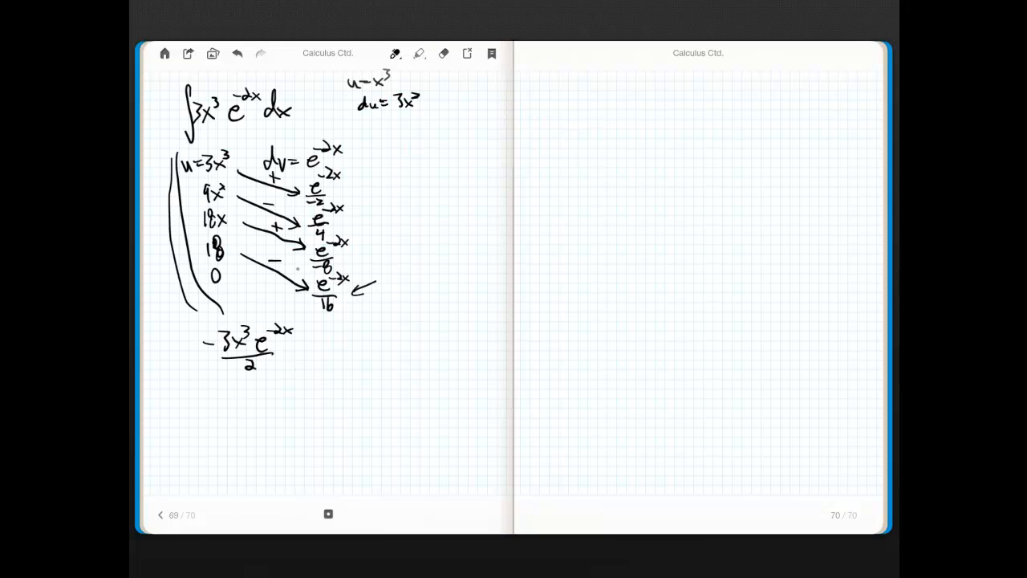
{"action": "left_click_drag", "start_coordinate": [289, 351], "coordinate": [313, 351]}
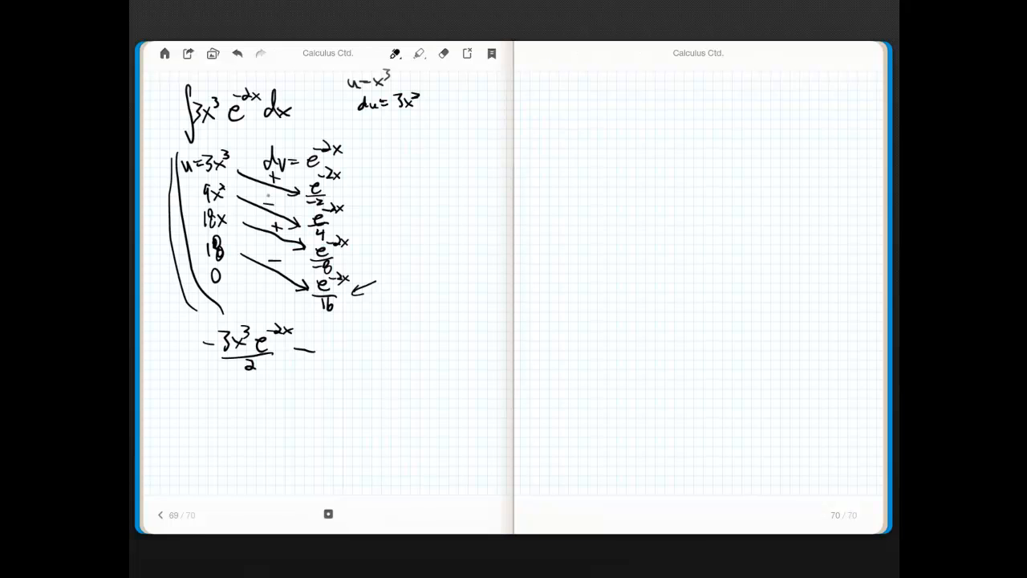
Add −9x²e⁻²ˣ/4, −18xe⁻²ˣ/8, −18e⁻²ˣ/16 and +C, underline, and tick 9x² and 18x.
{"action": "left_click_drag", "start_coordinate": [321, 337], "coordinate": [341, 350]}
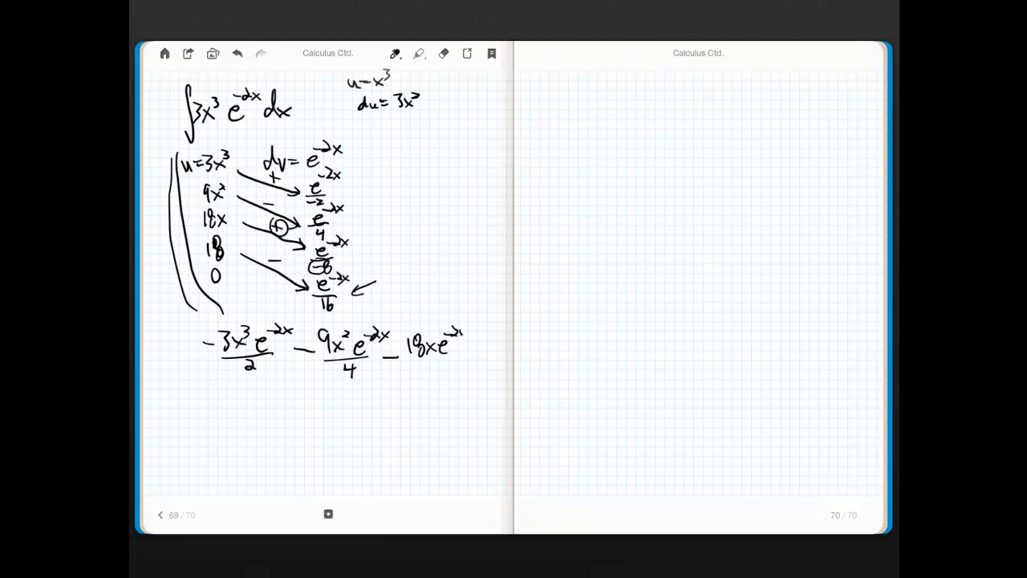
{"action": "left_click_drag", "start_coordinate": [413, 363], "coordinate": [442, 363]}
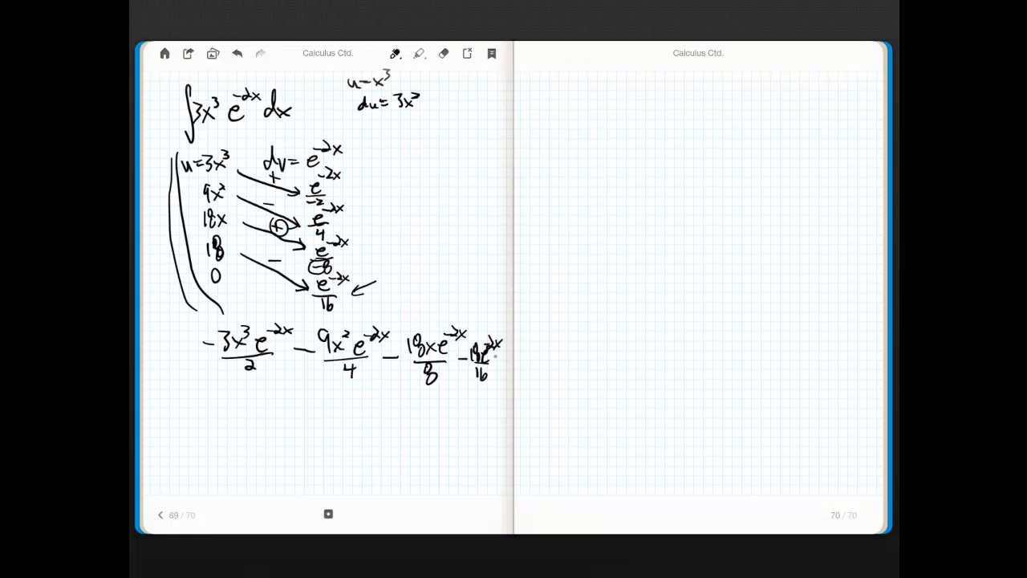
{"action": "left_click_drag", "start_coordinate": [494, 362], "coordinate": [509, 361]}
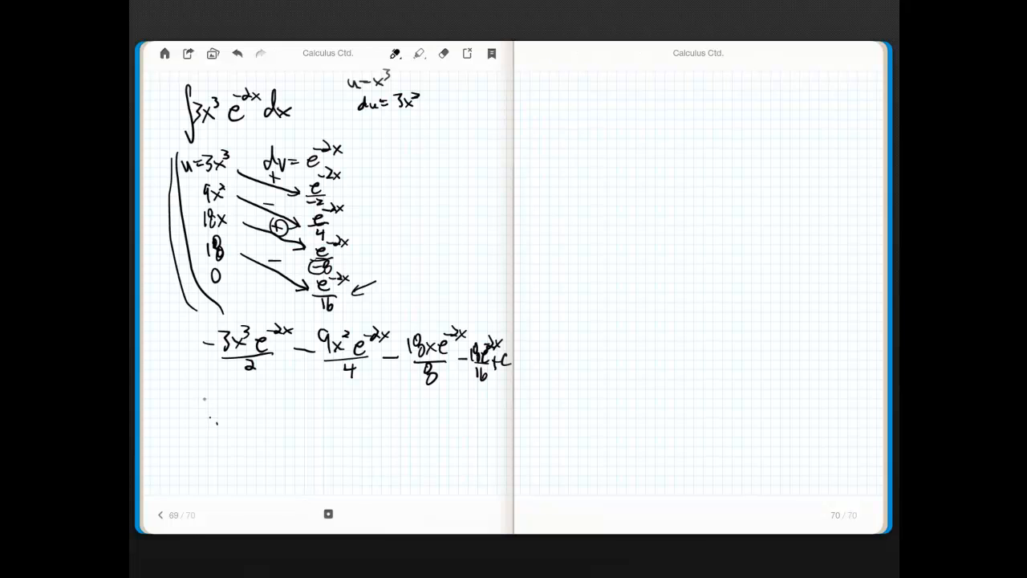
{"action": "left_click_drag", "start_coordinate": [209, 389], "coordinate": [510, 426]}
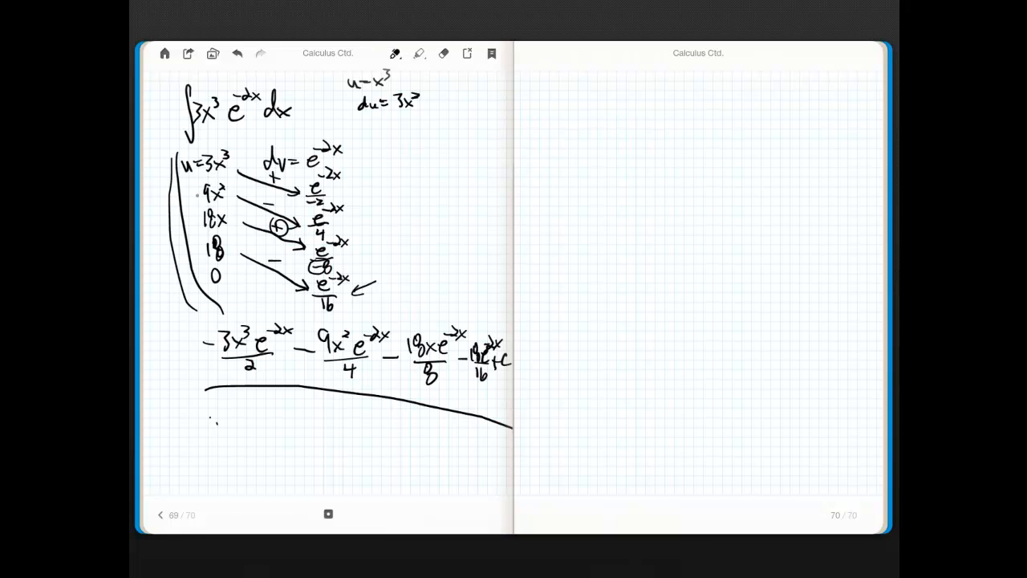
{"action": "left_click_drag", "start_coordinate": [197, 188], "coordinate": [197, 225]}
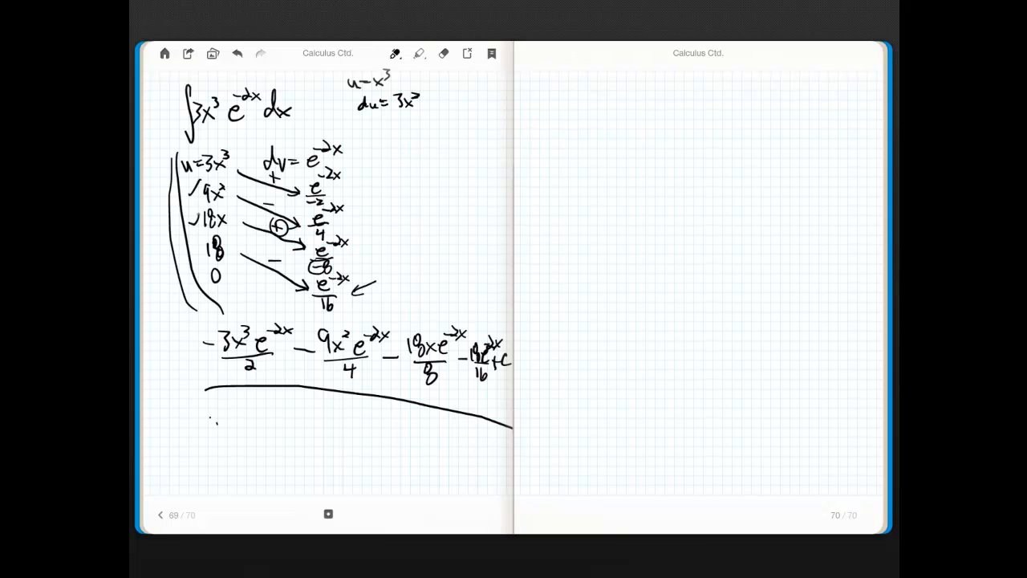